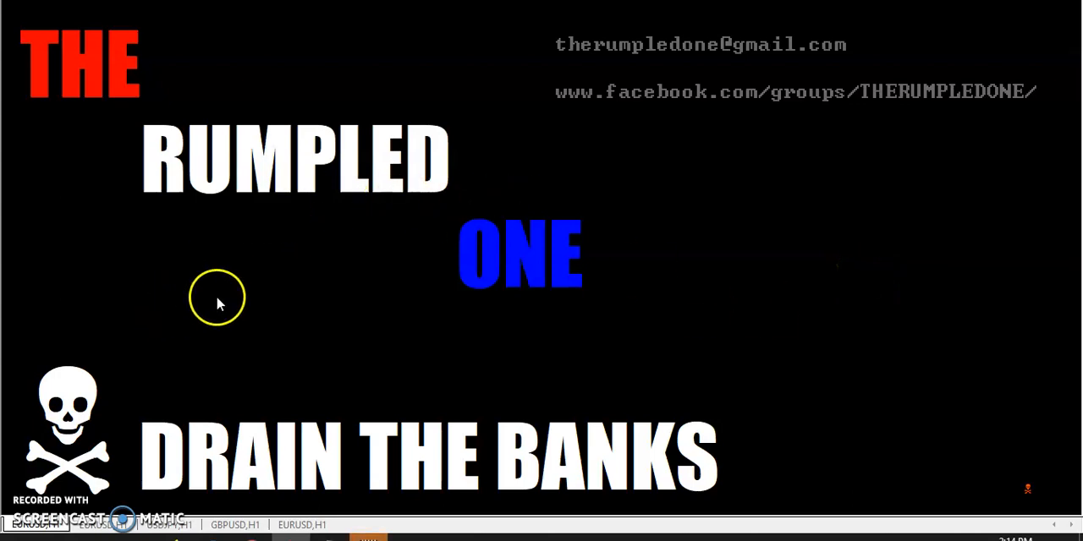
mouse_move(370, 303)
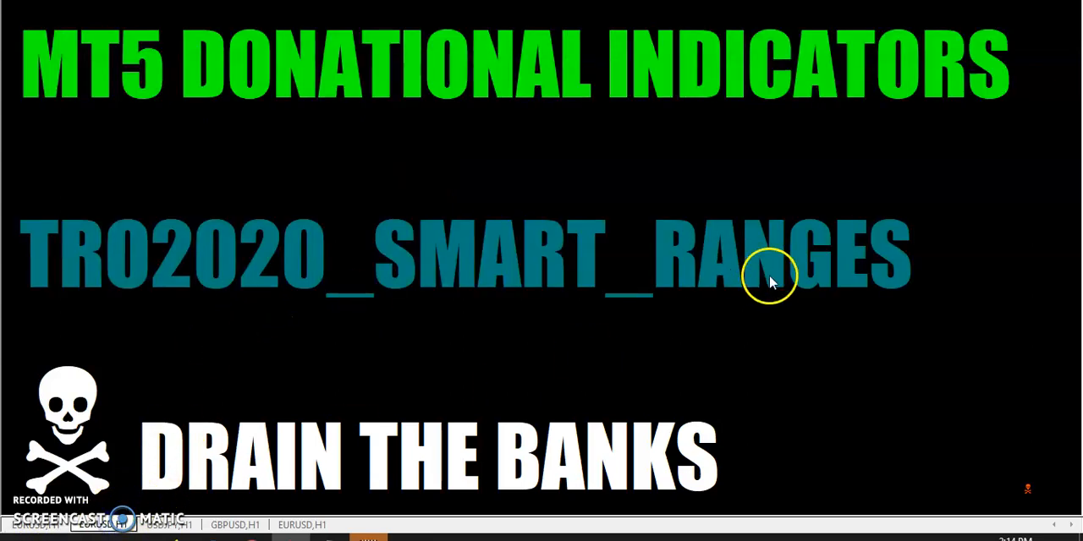
mouse_move(950, 345)
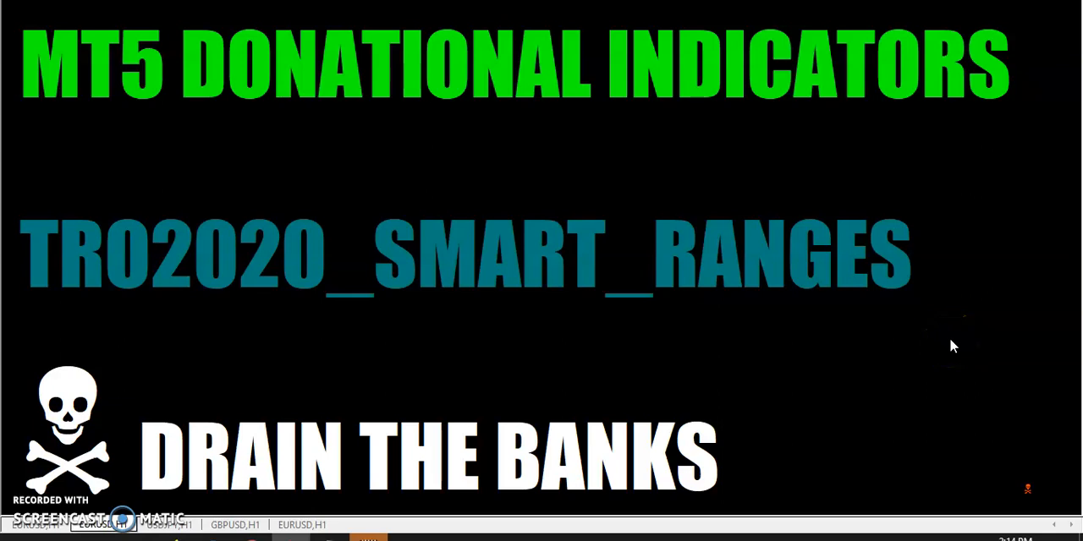
mouse_move(953, 345)
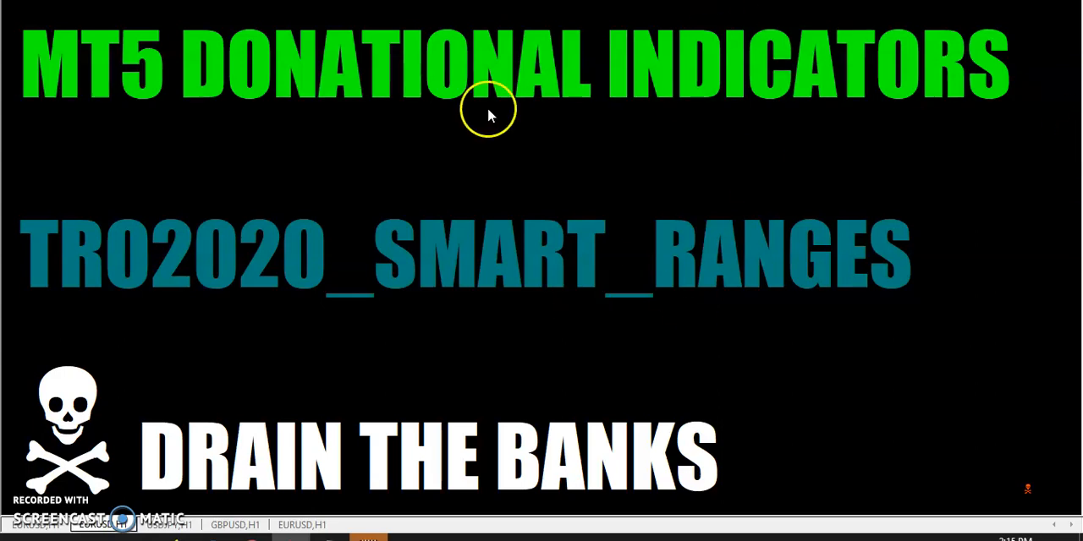
Show the GBPUSD H1 chart's attached indicators and select TEST_LINES in the list
right_click(486, 110)
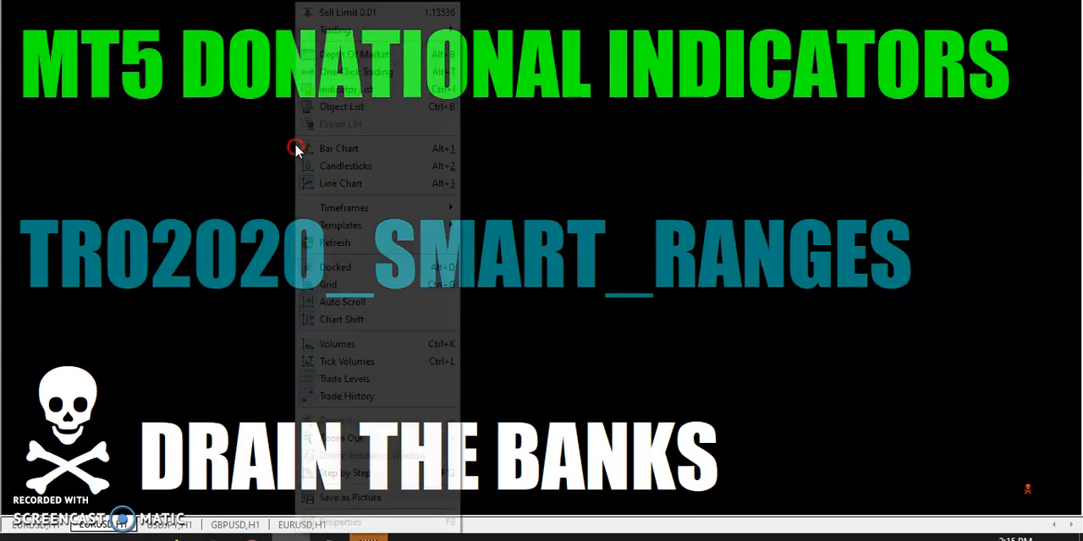
click(355, 89)
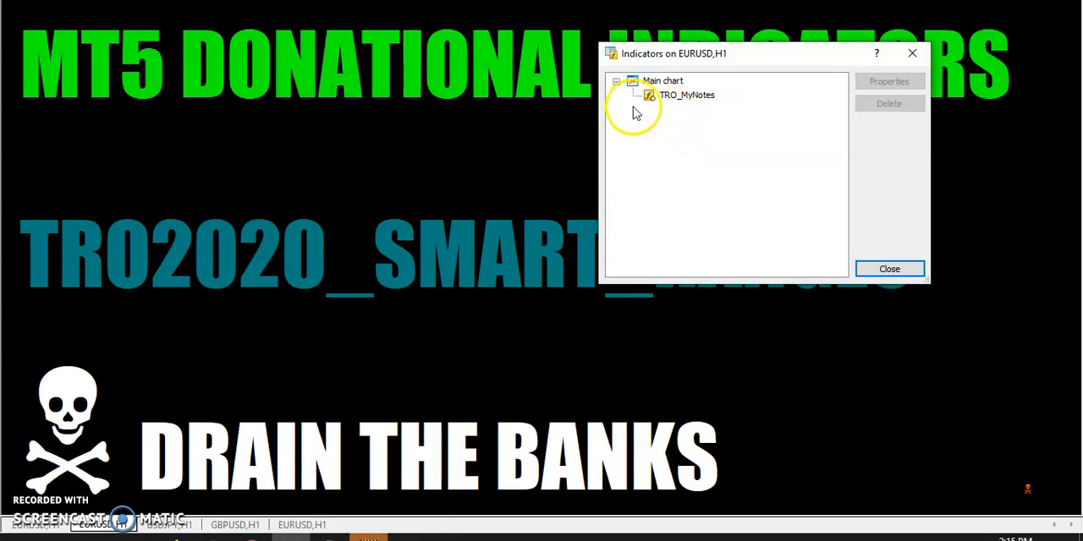
mouse_move(913, 54)
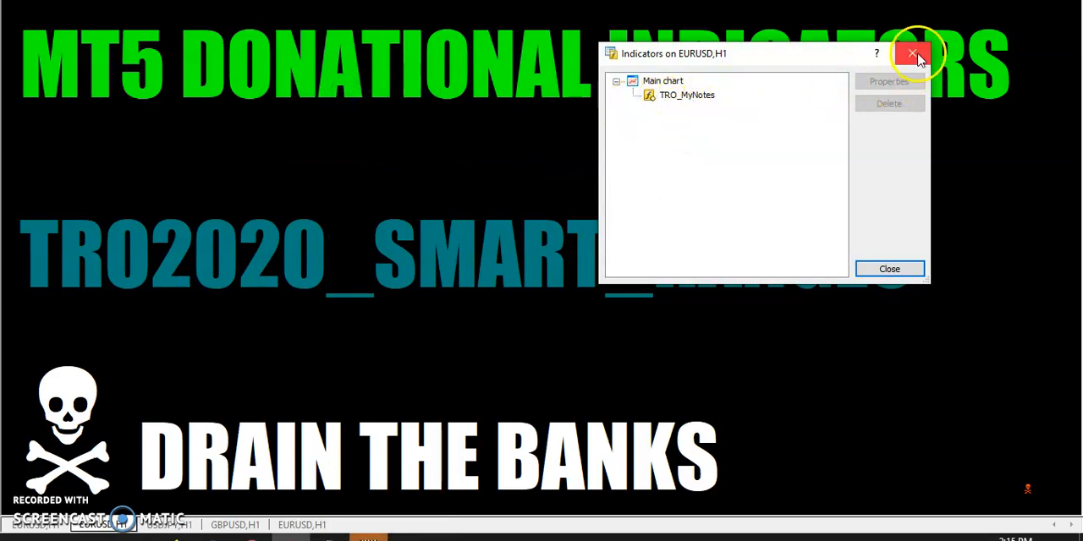
click(917, 53)
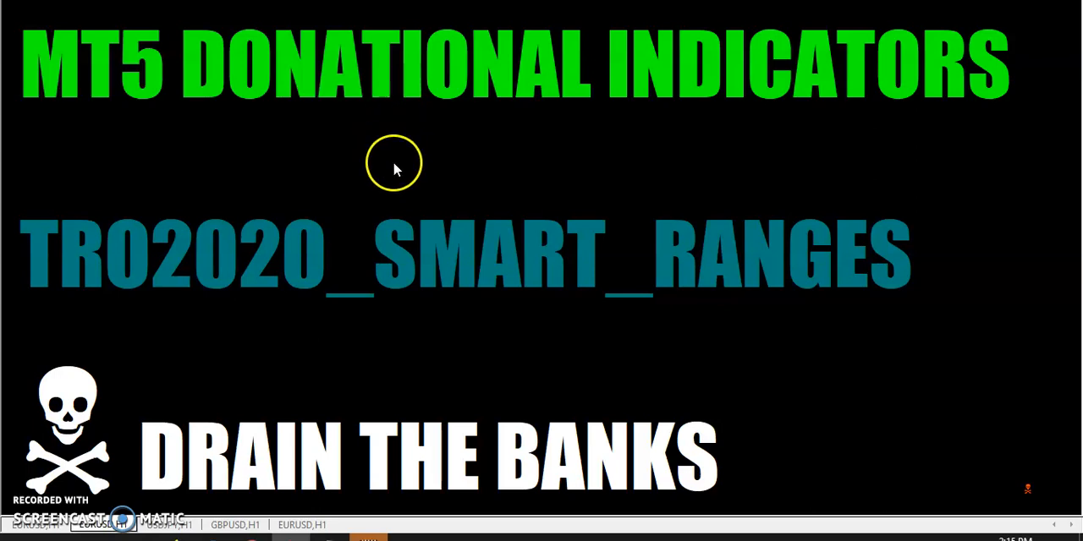
mouse_move(378, 364)
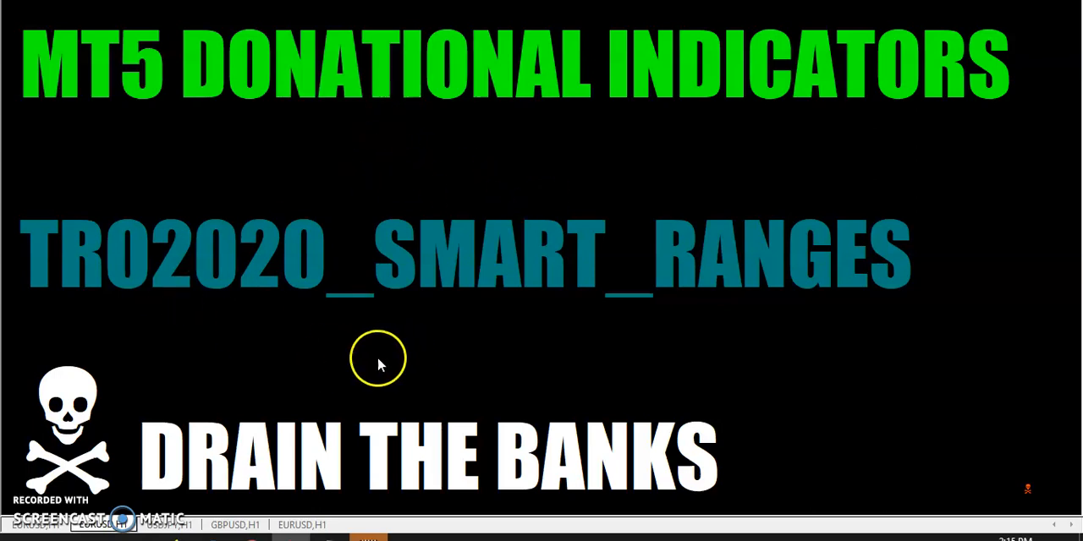
mouse_move(208, 360)
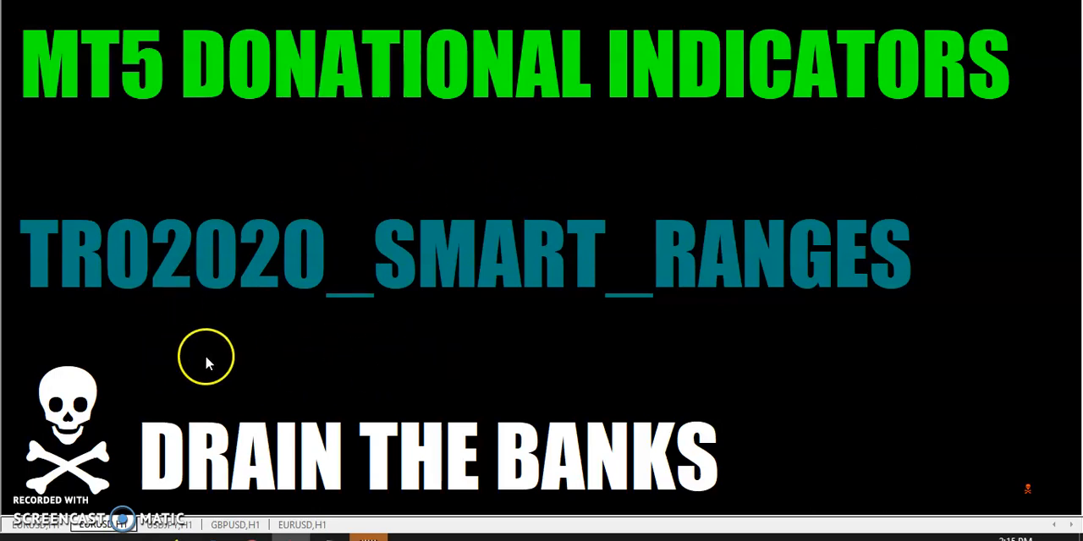
mouse_move(328, 357)
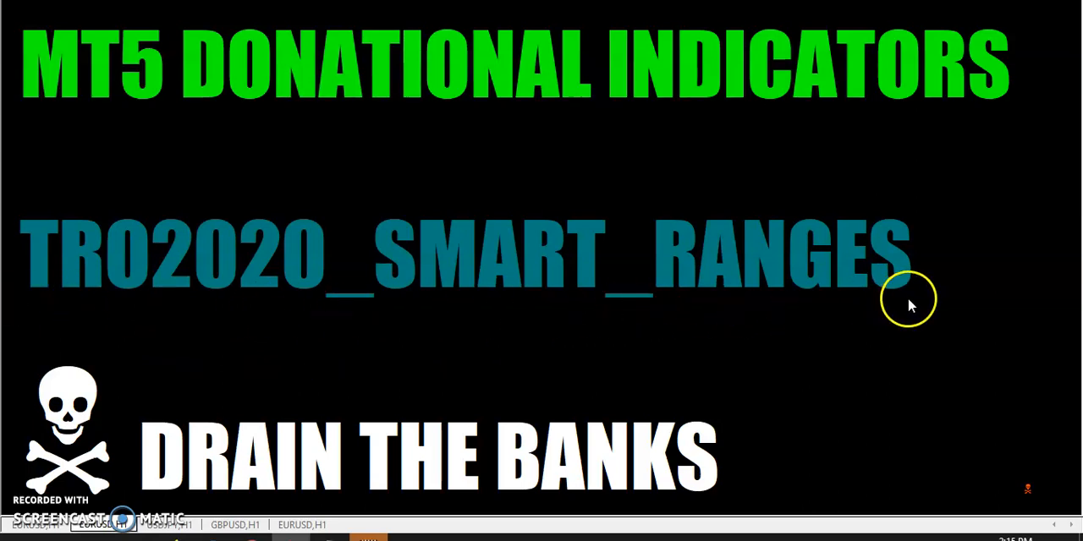
mouse_move(203, 304)
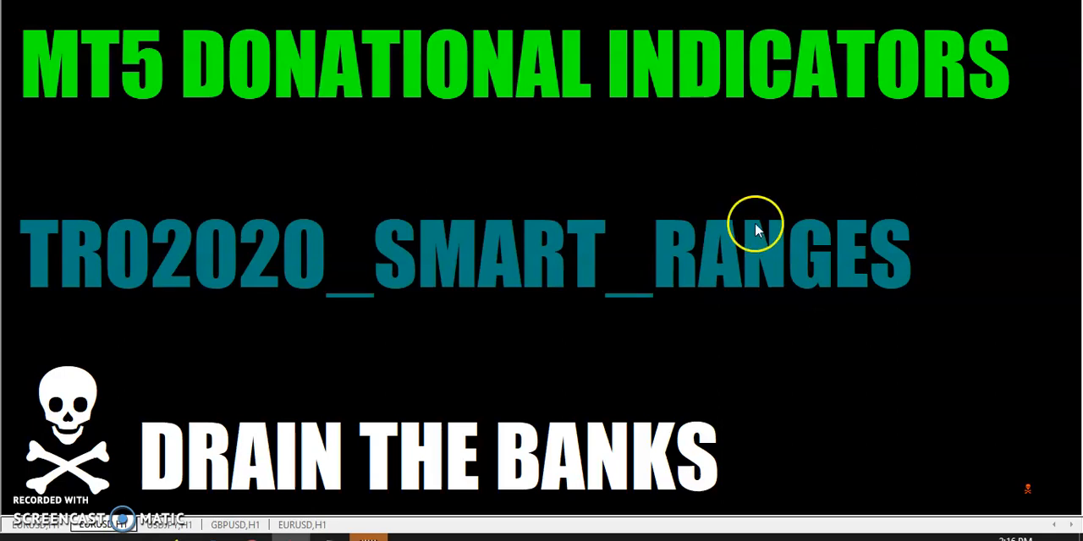
mouse_move(254, 351)
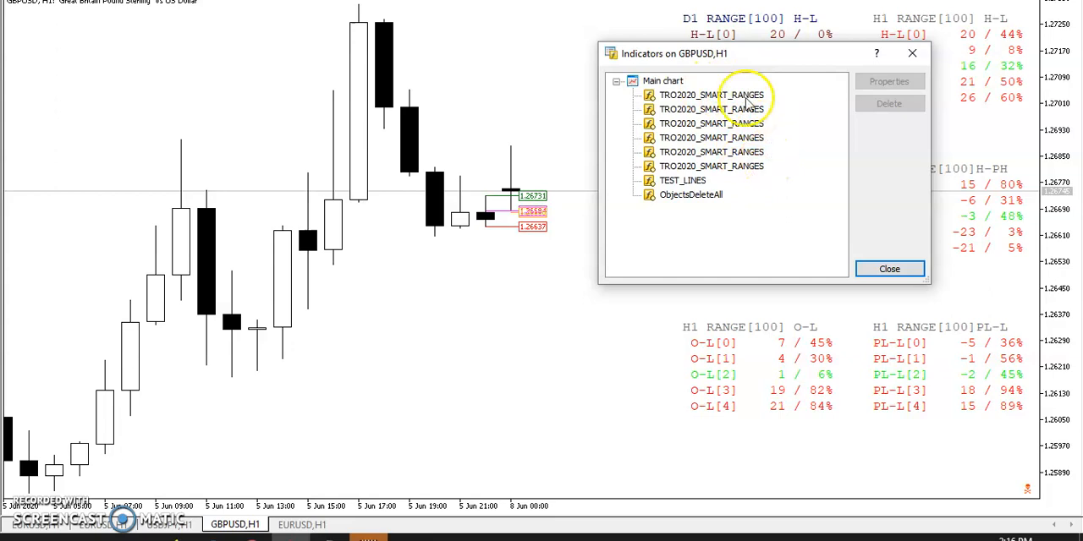
mouse_move(804, 66)
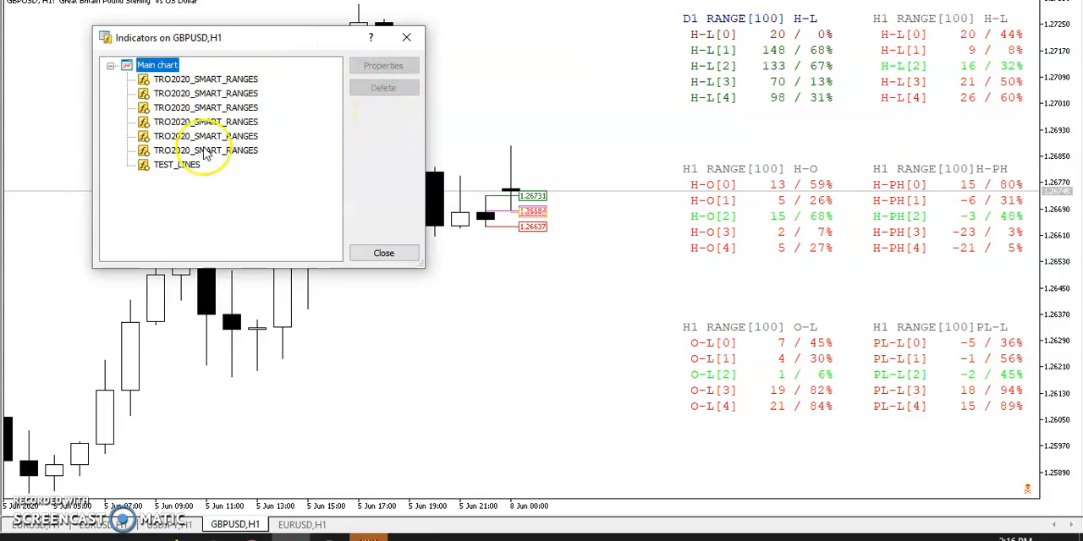
click(179, 164)
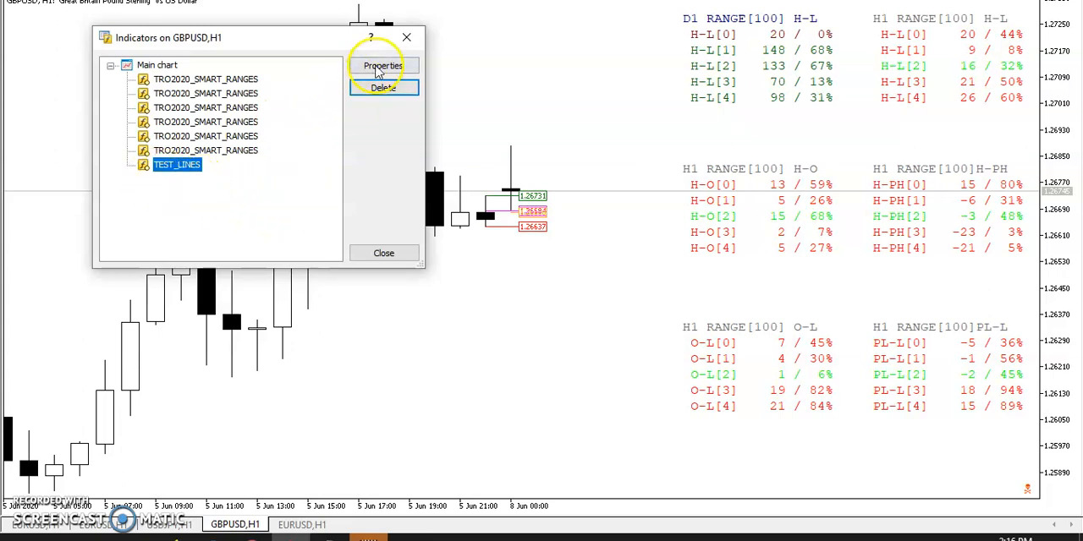
click(383, 66)
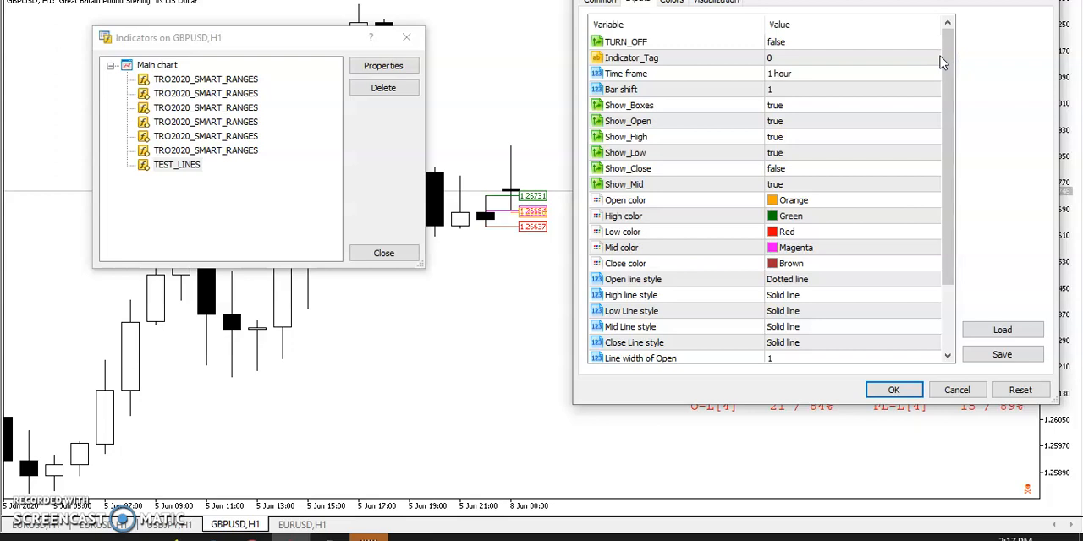
mouse_move(846, 114)
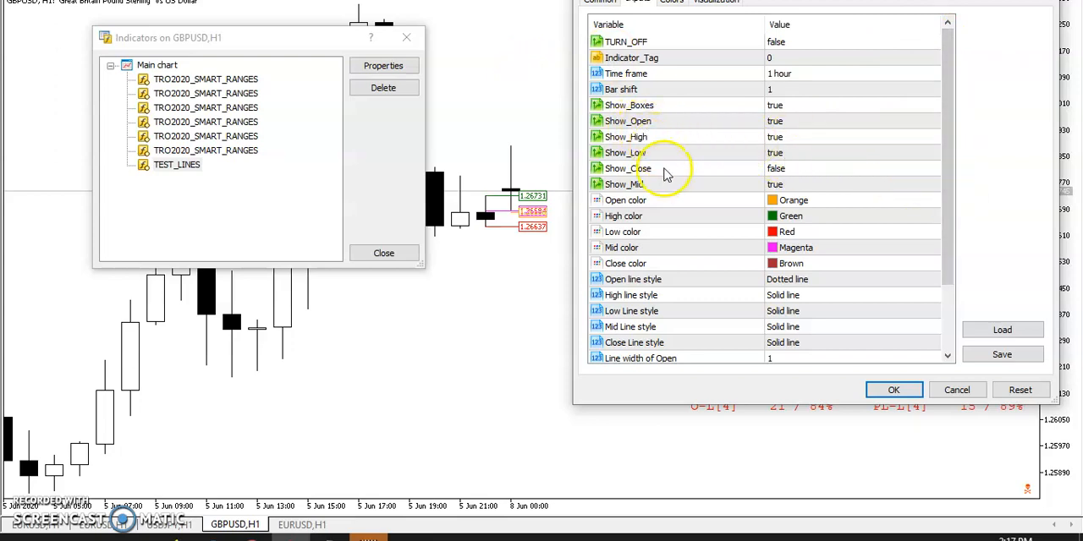
mouse_move(795, 83)
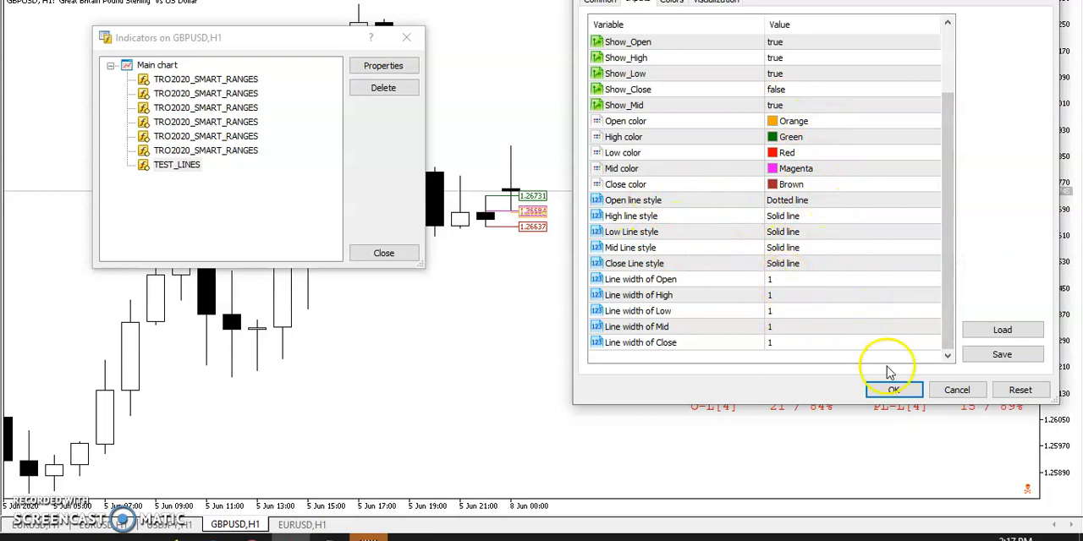
click(893, 390)
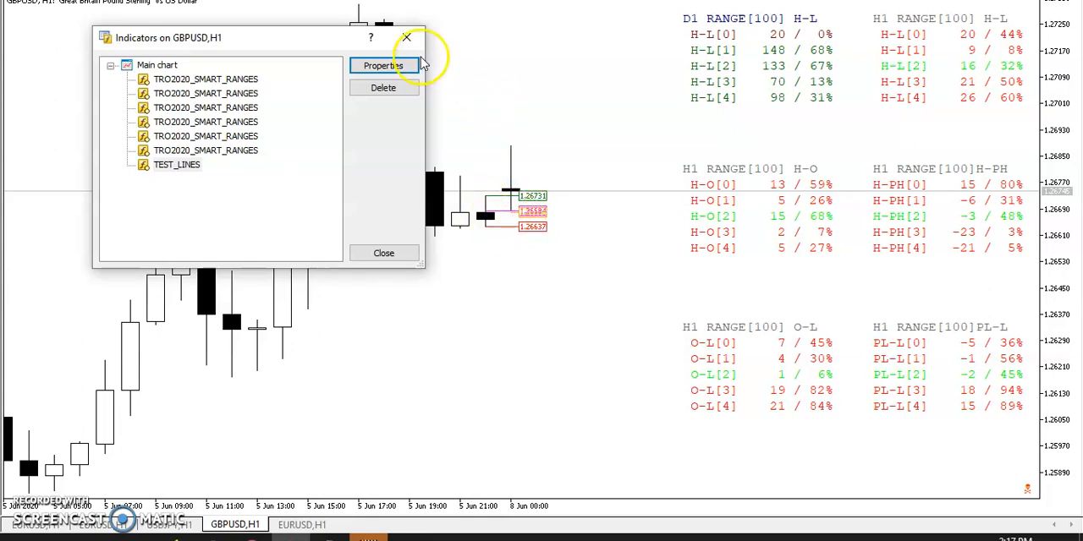
click(406, 38)
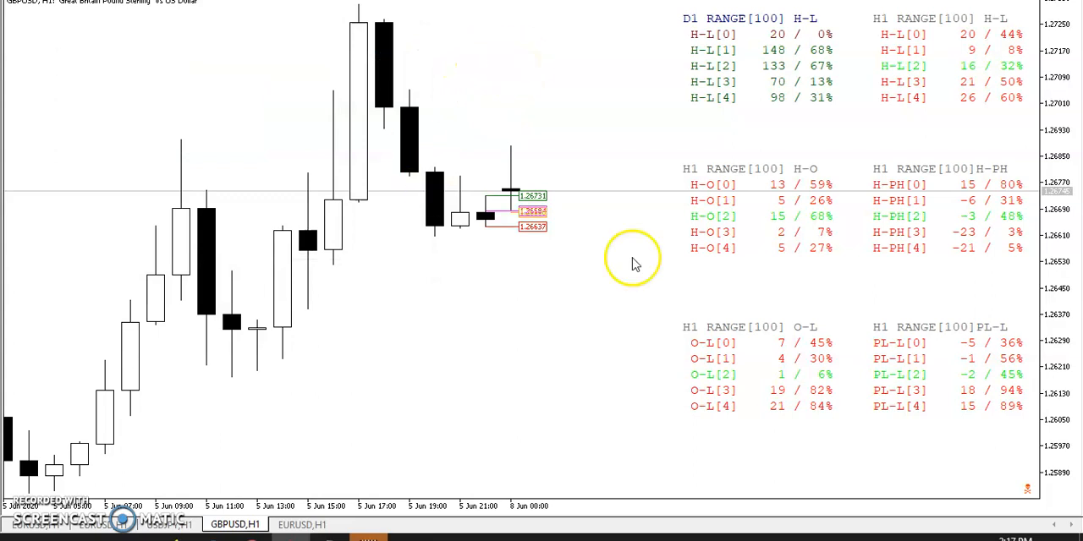
mouse_move(593, 84)
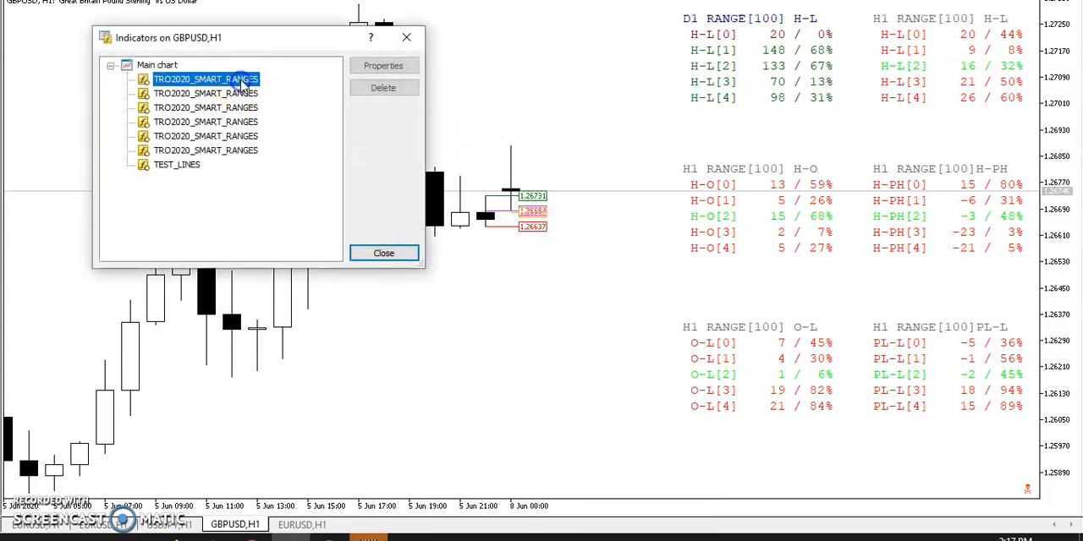
click(383, 65)
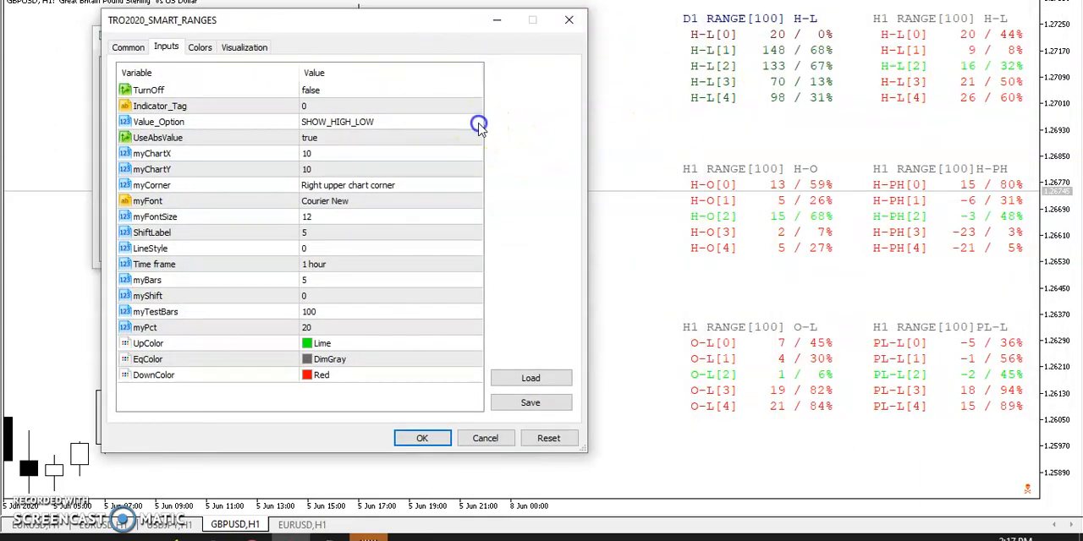
click(477, 122)
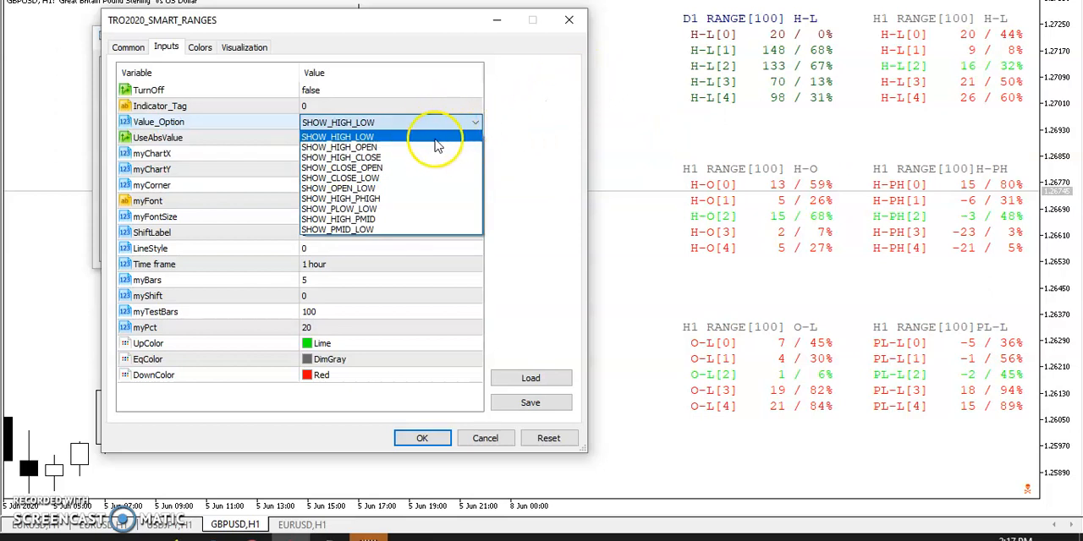
mouse_move(390, 157)
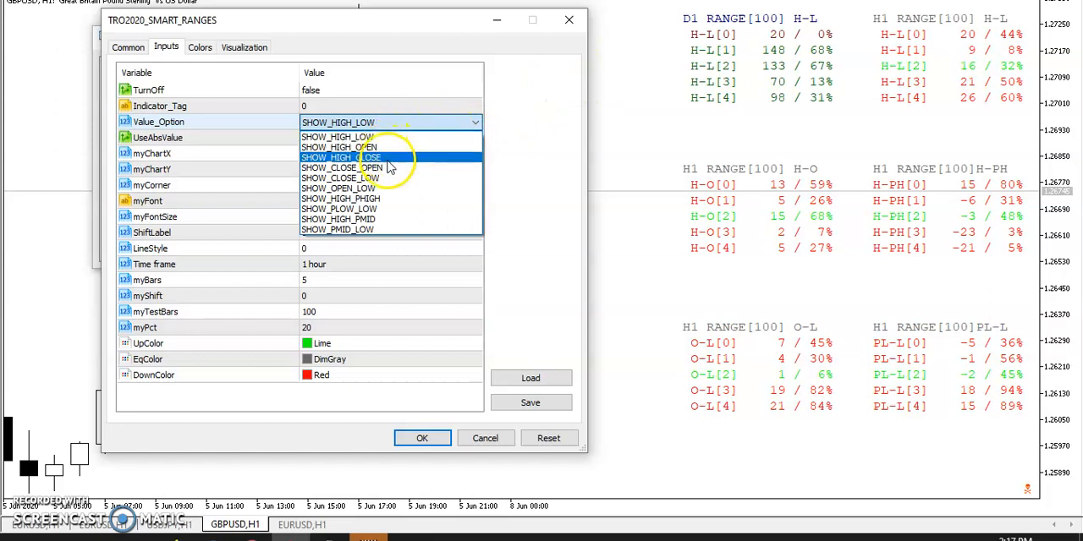
mouse_move(363, 168)
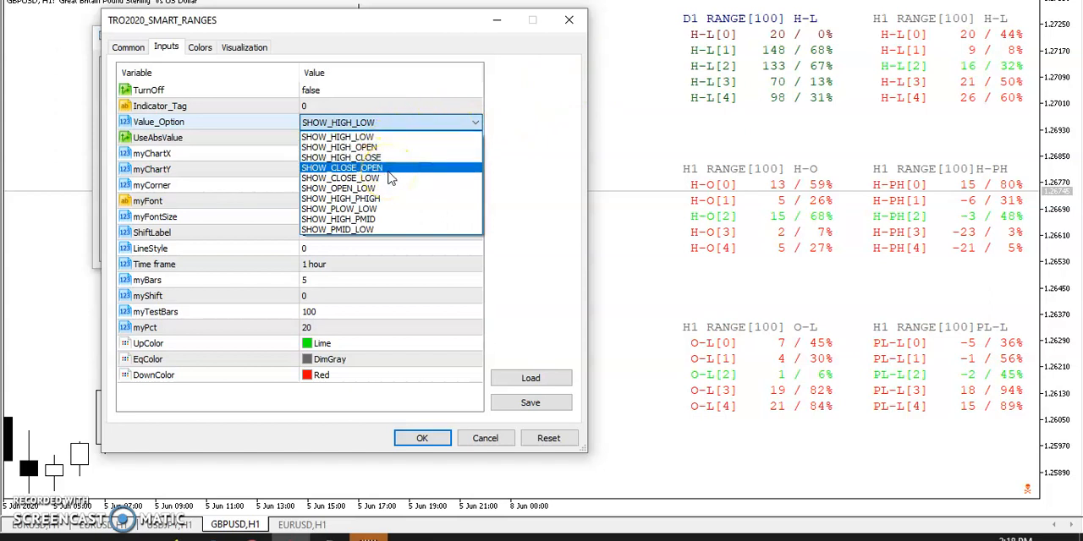
mouse_move(381, 178)
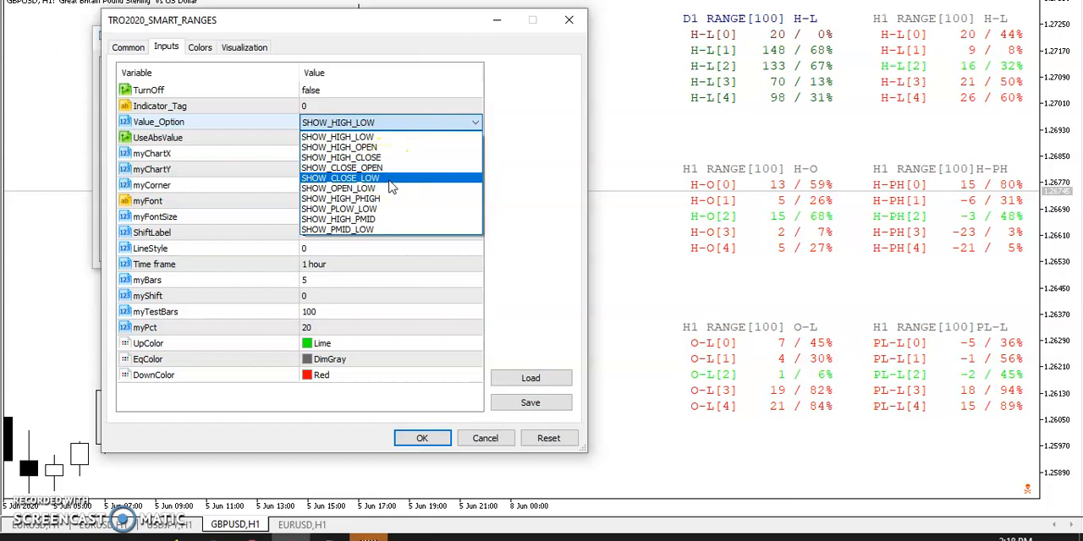
mouse_move(387, 199)
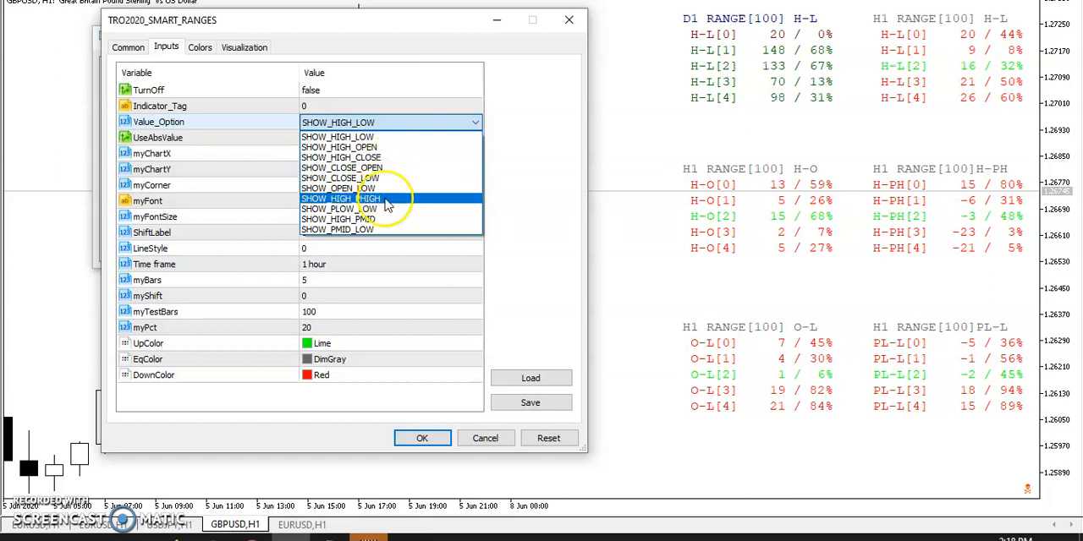
mouse_move(392, 209)
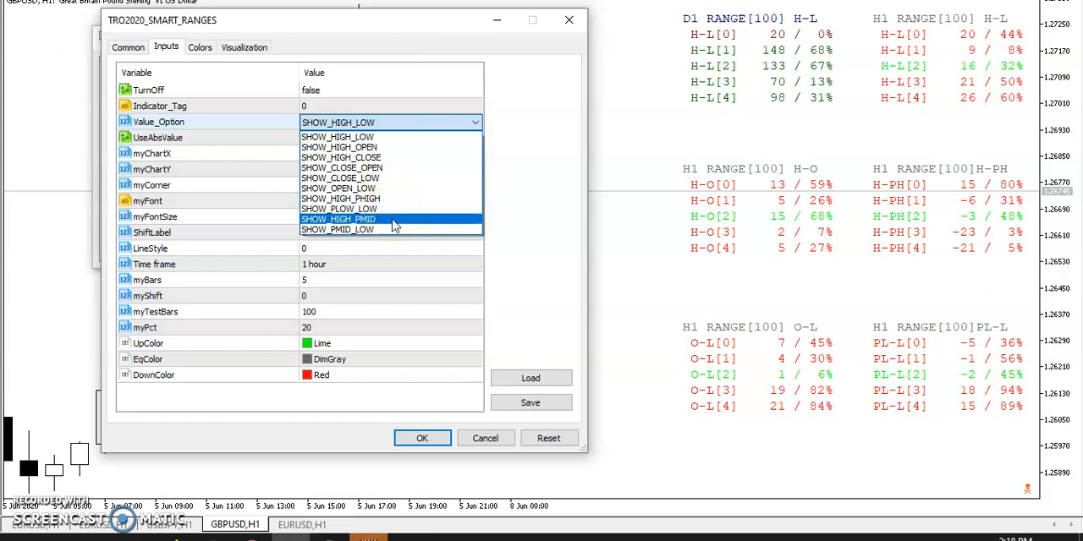
mouse_move(393, 230)
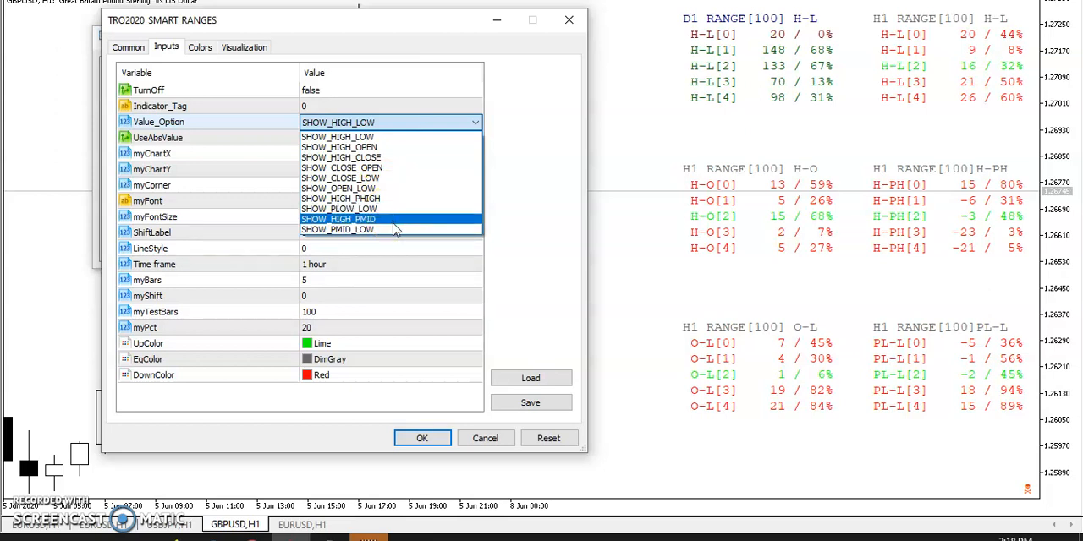
mouse_move(393, 234)
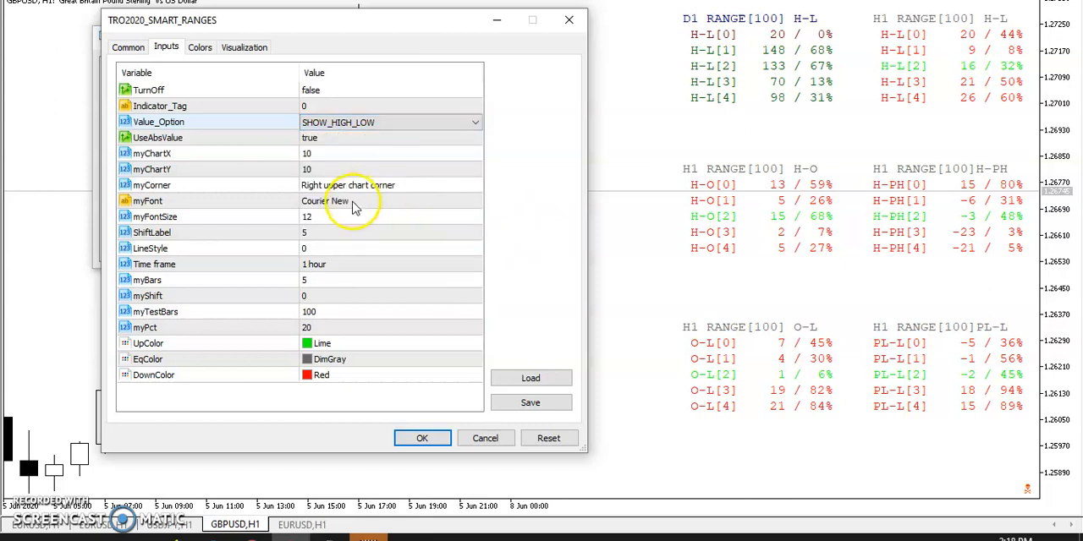
mouse_move(466, 275)
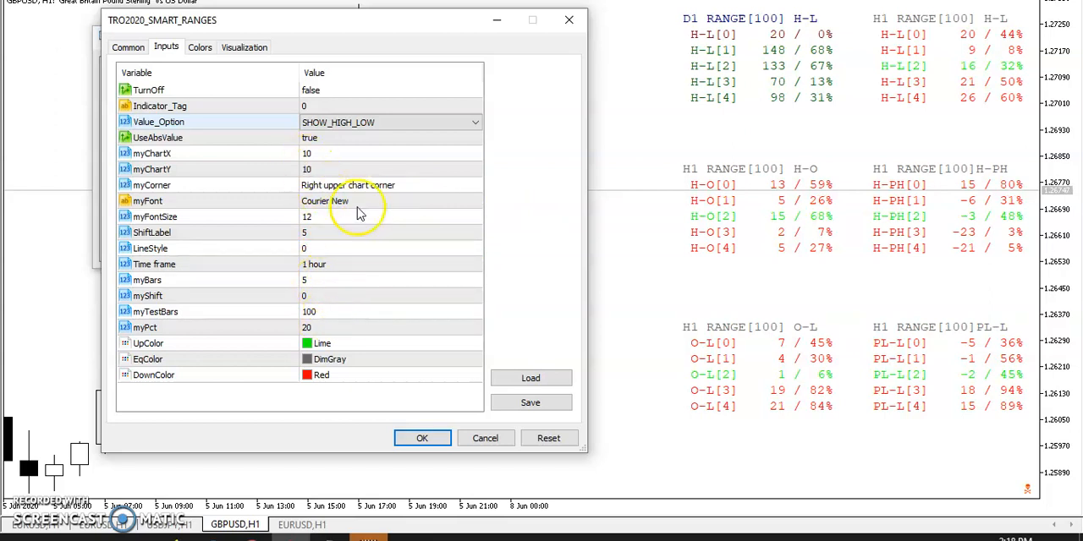
Review the Time frame choices, keep 1 hour, and close the SMART_RANGES settings unchanged
click(475, 265)
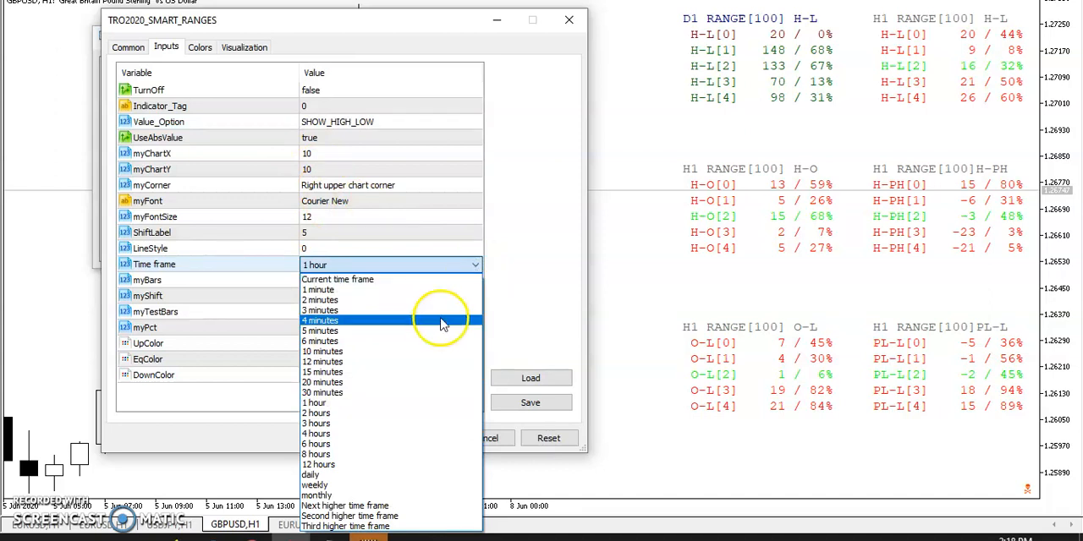
mouse_move(381, 301)
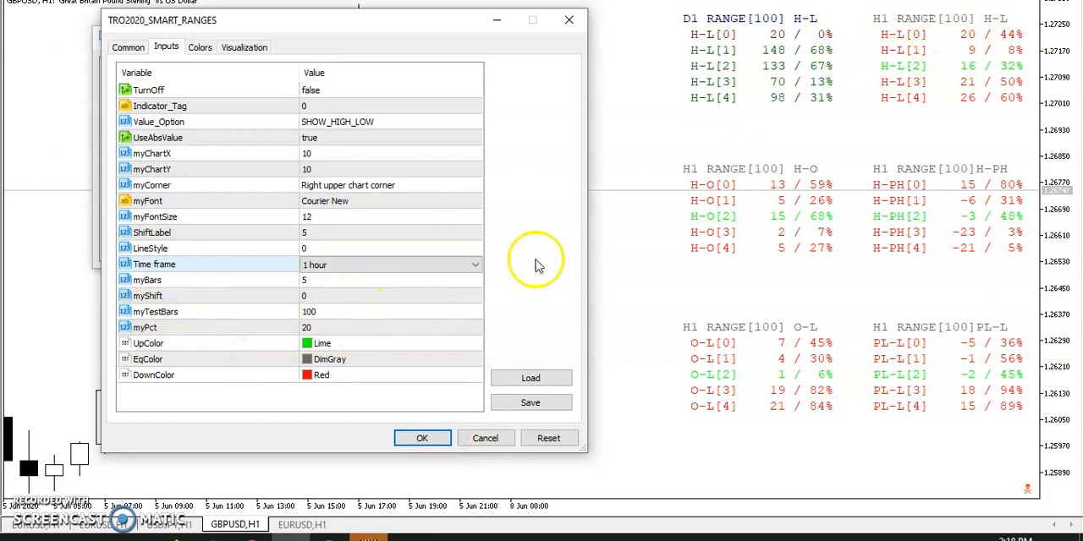
mouse_move(313, 335)
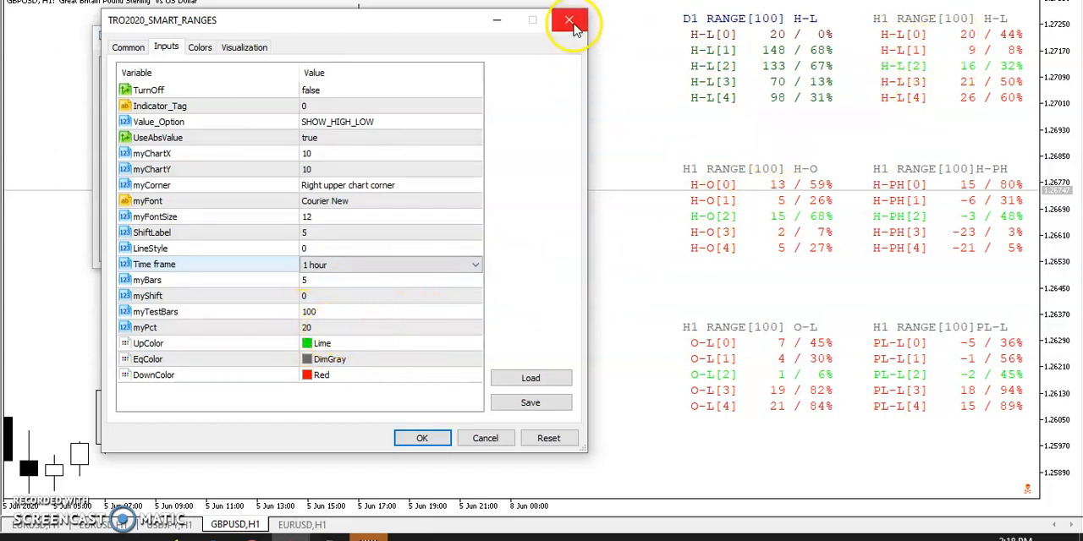
click(568, 19)
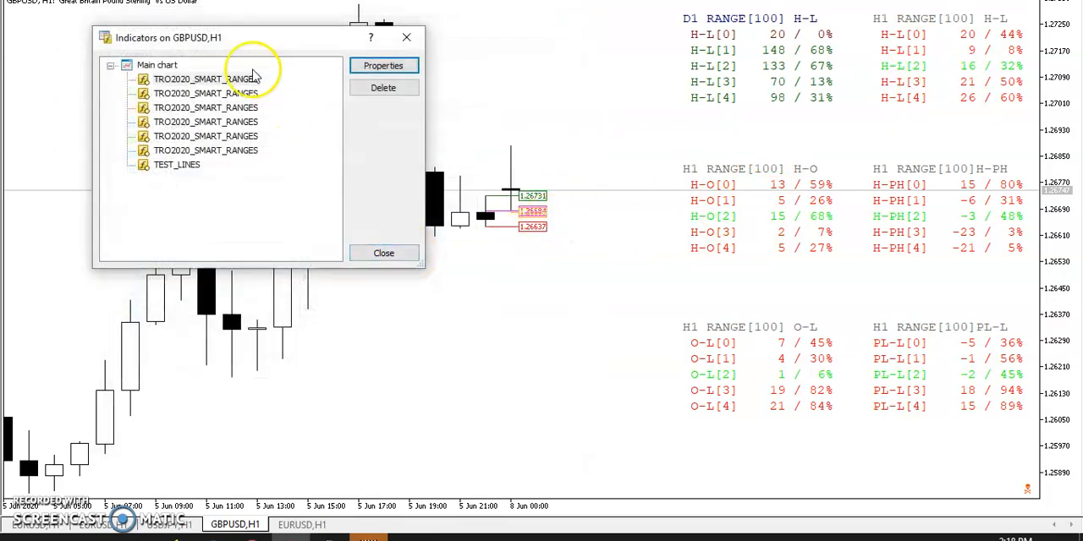
click(383, 65)
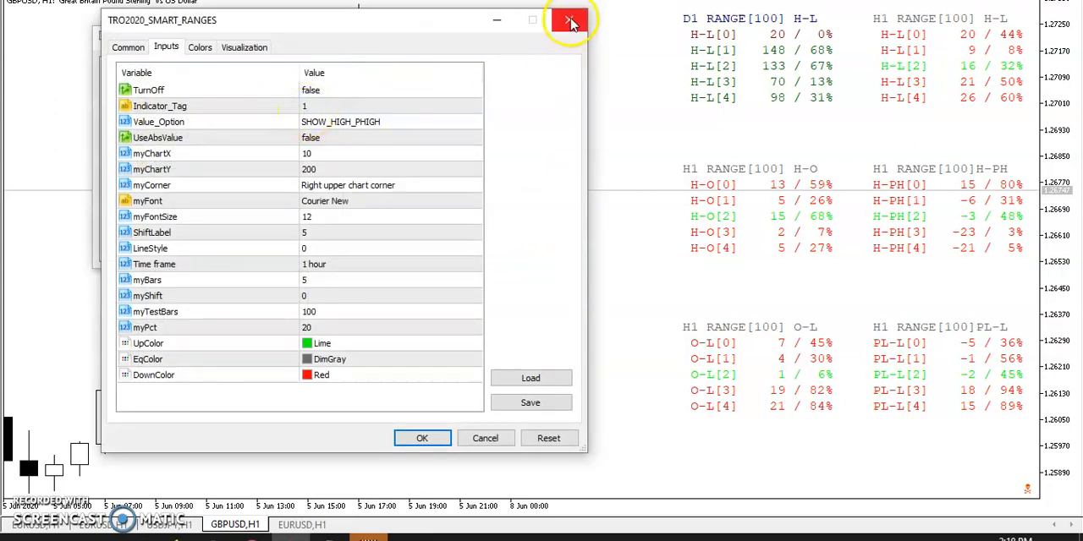
click(569, 21)
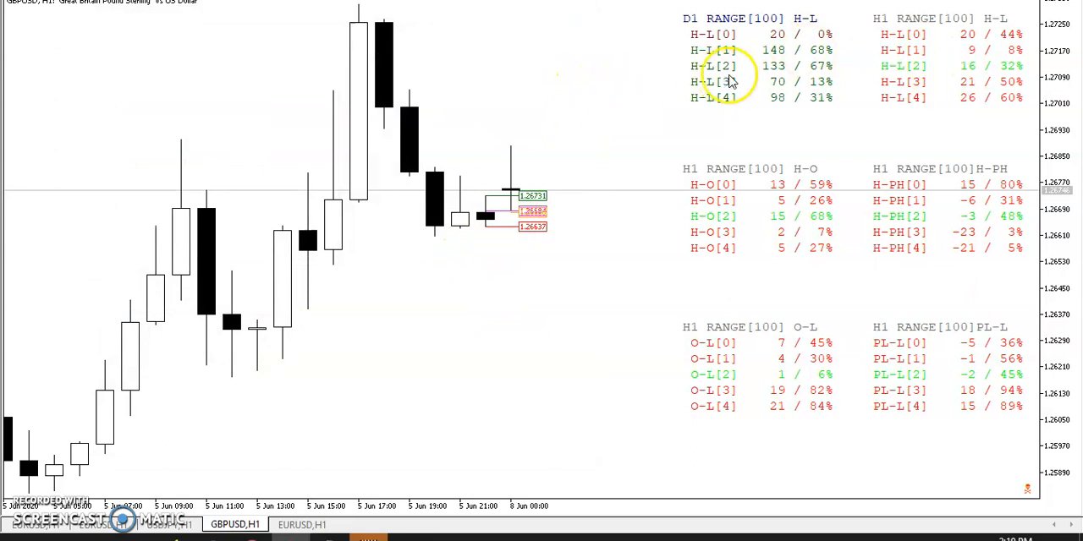
mouse_move(637, 147)
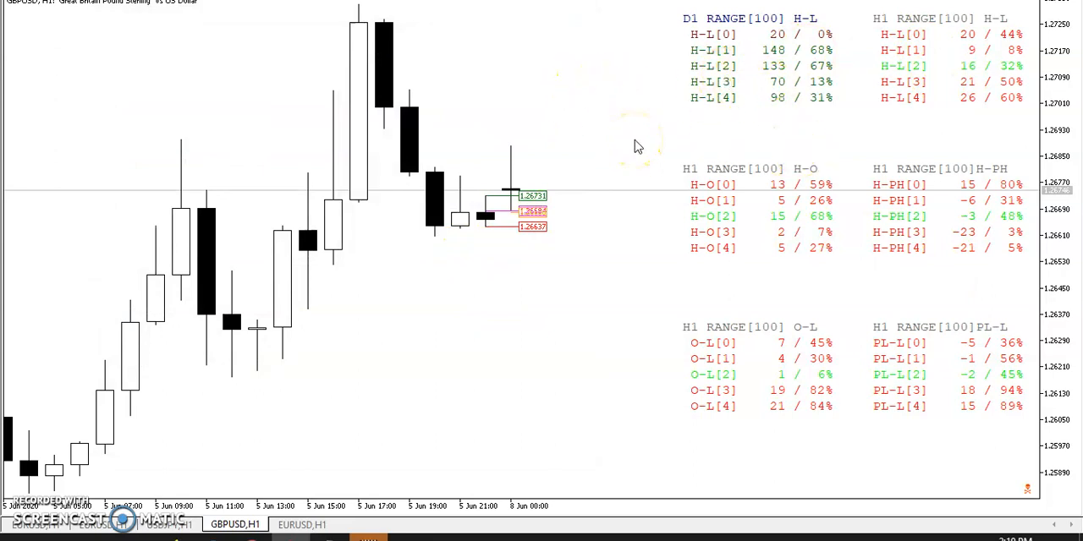
mouse_move(1011, 22)
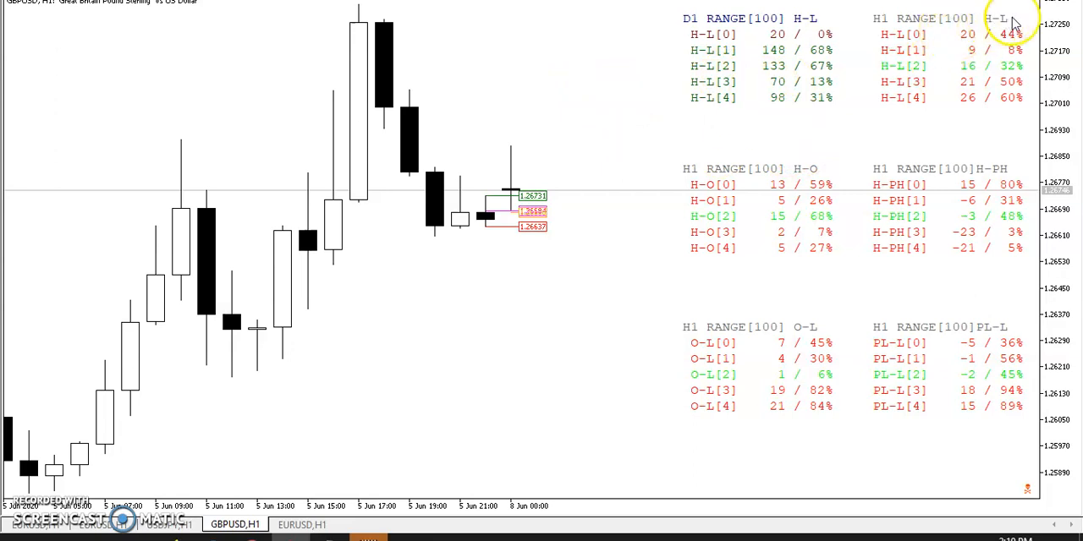
mouse_move(968, 44)
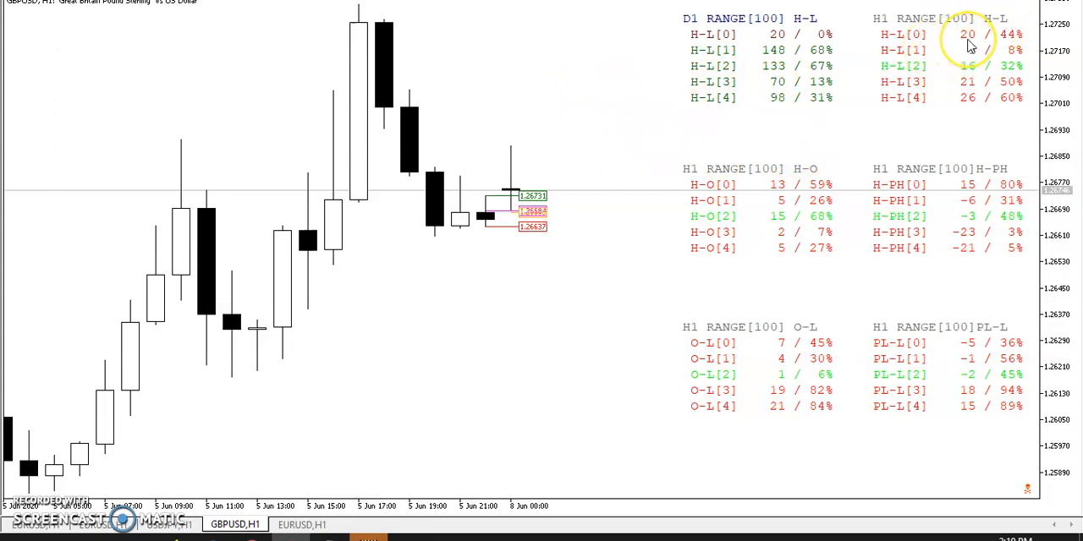
mouse_move(973, 53)
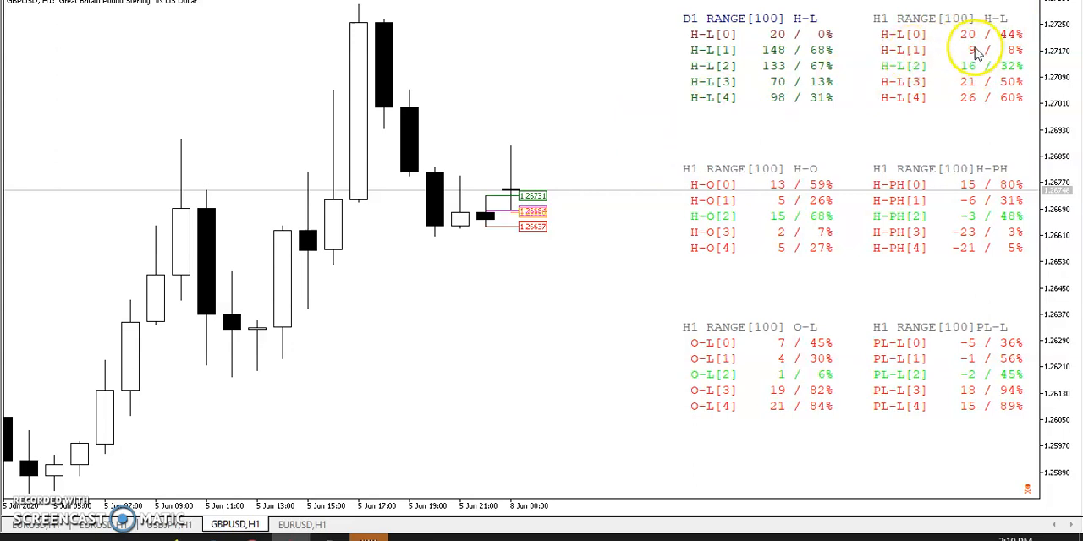
mouse_move(958, 57)
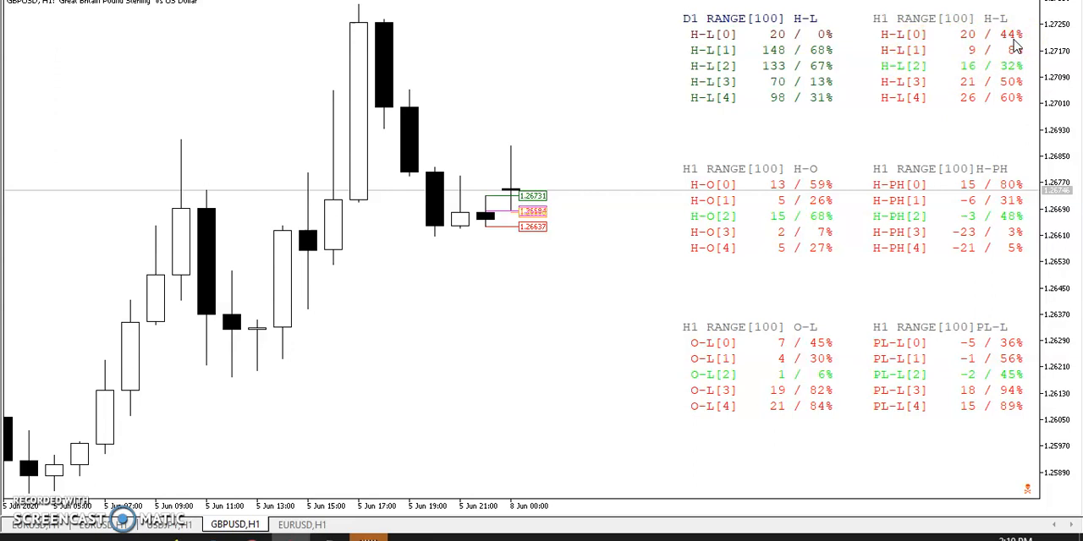
mouse_move(942, 32)
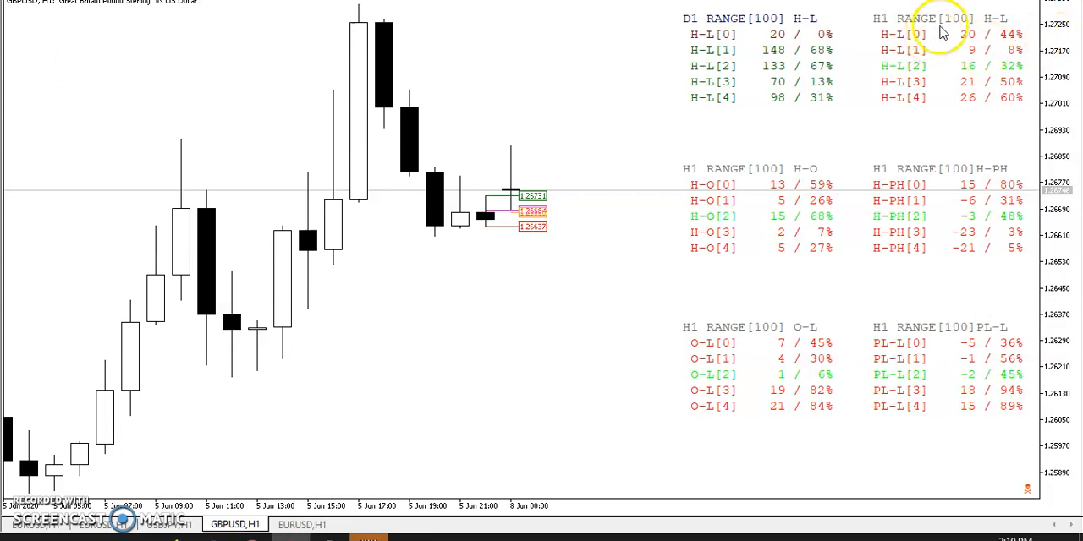
mouse_move(1032, 48)
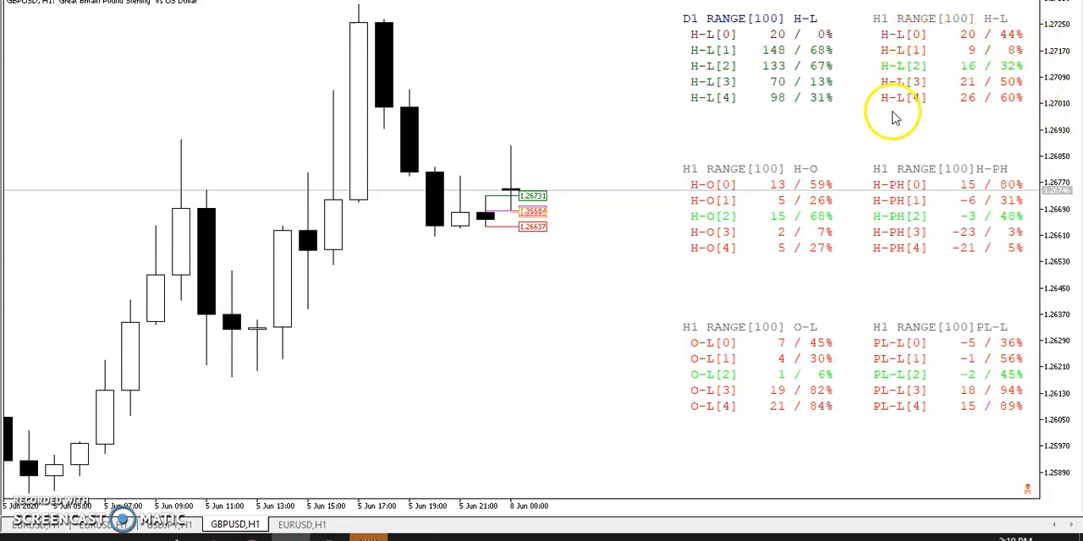
mouse_move(884, 126)
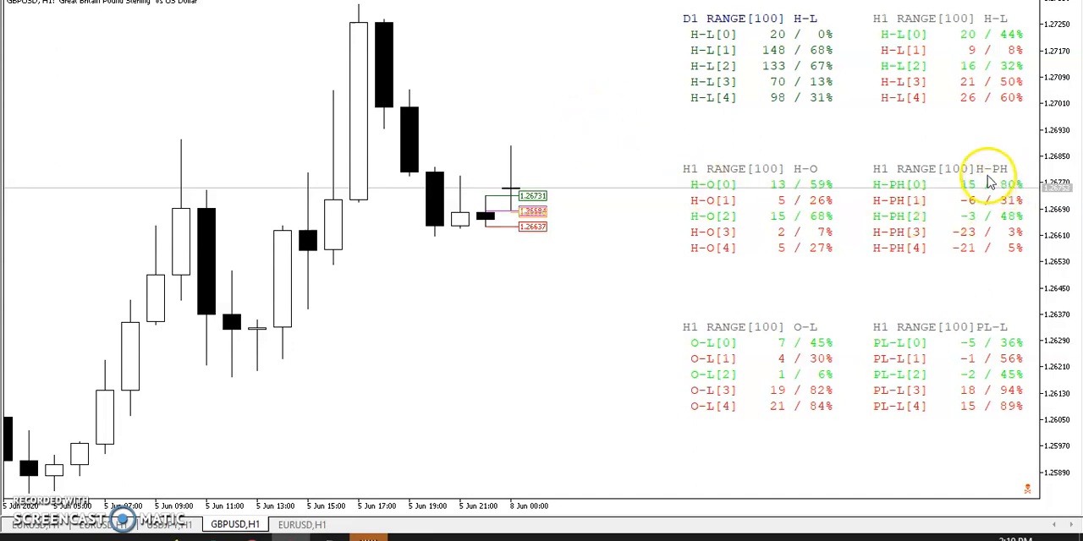
mouse_move(981, 199)
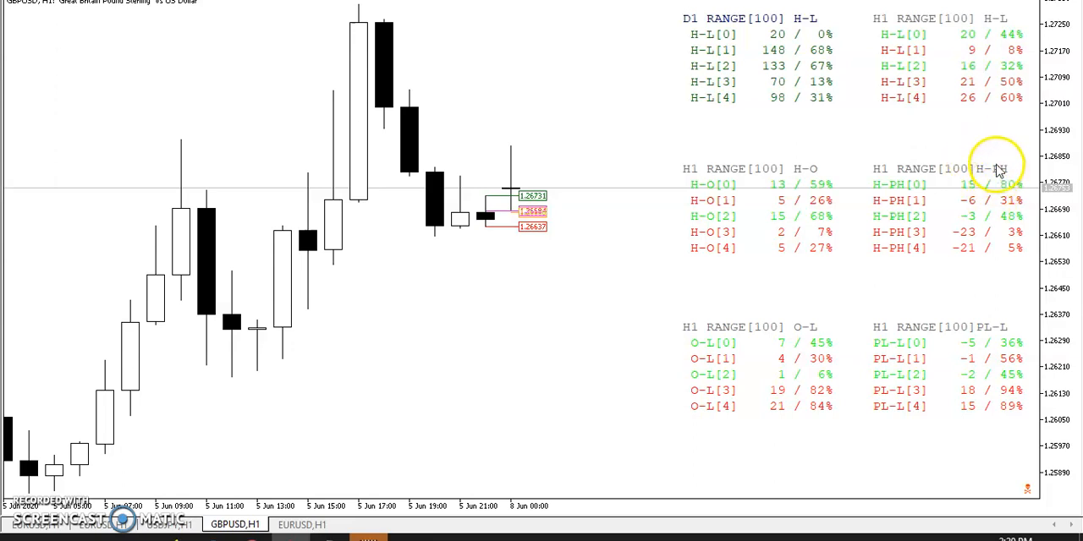
mouse_move(990, 339)
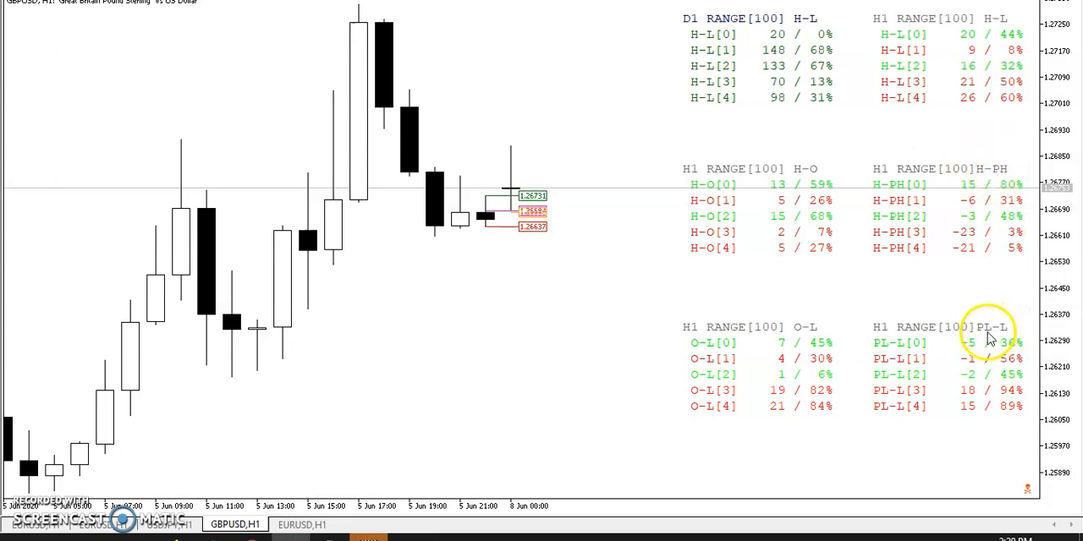
mouse_move(410, 185)
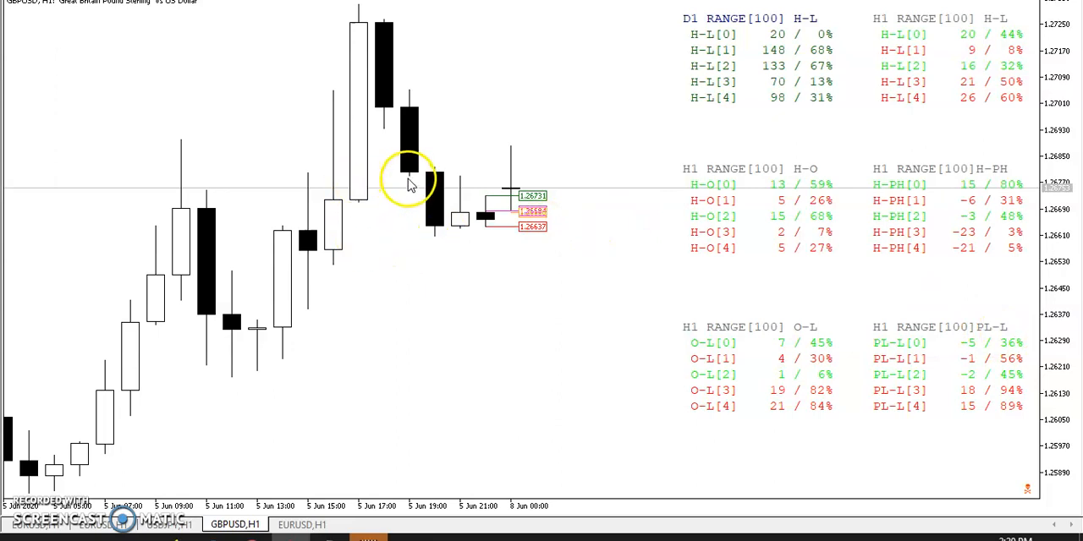
mouse_move(438, 243)
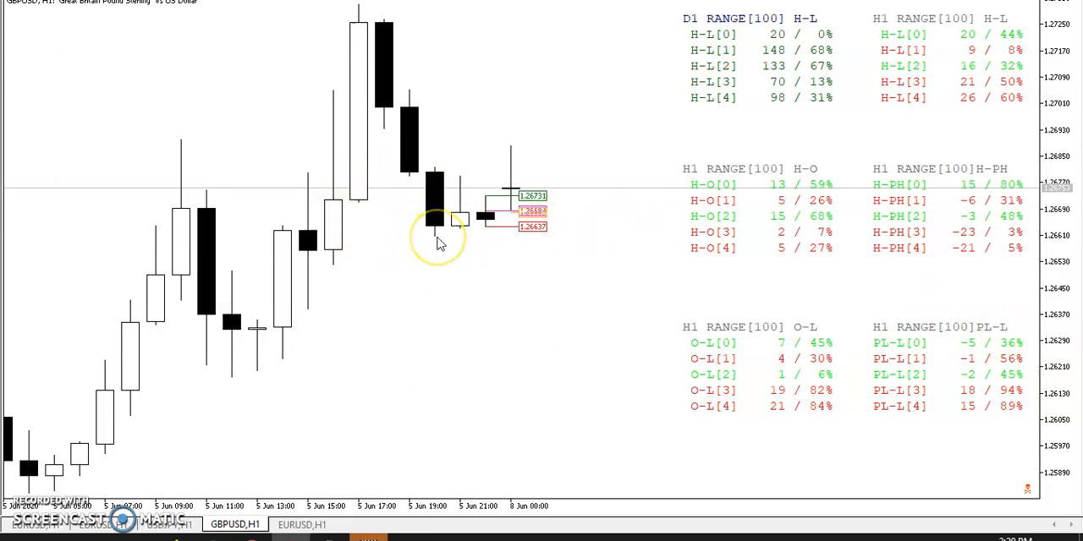
mouse_move(409, 184)
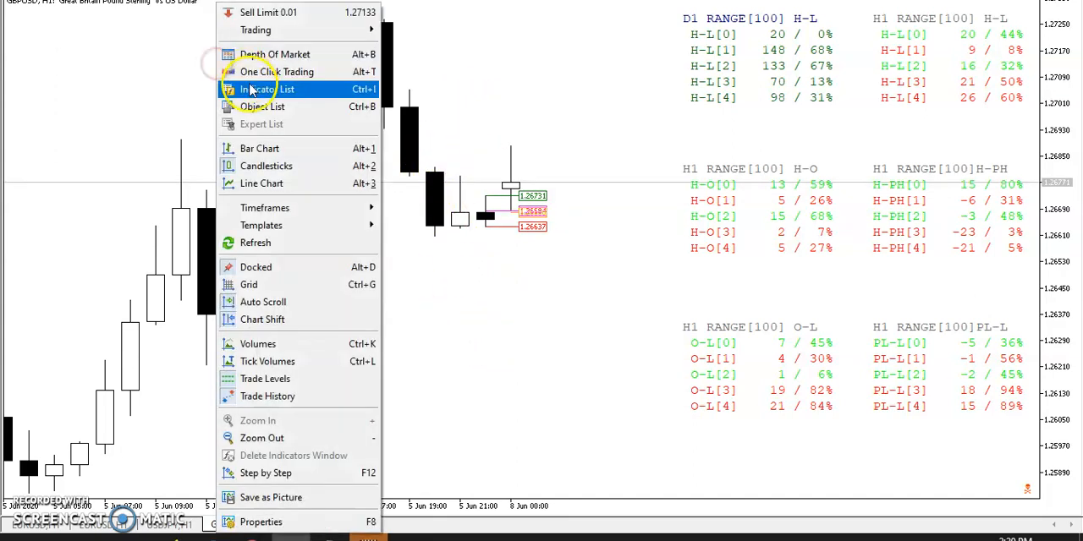
Review the third TRO2020_SMART_RANGES inputs (tag 2, SHOW_PLOW_LOW, 1 hour) and close without changes
click(264, 89)
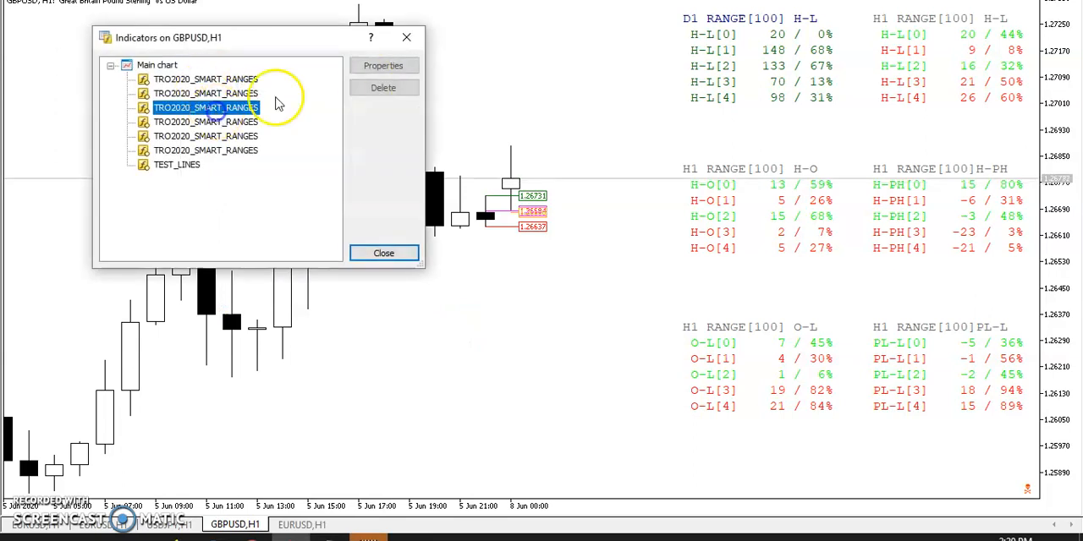
click(384, 65)
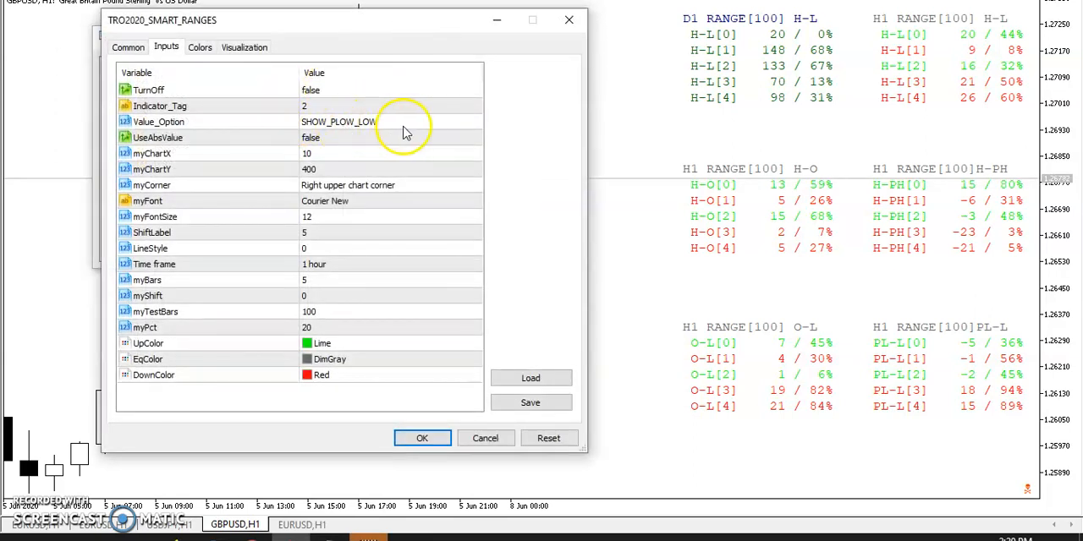
mouse_move(326, 140)
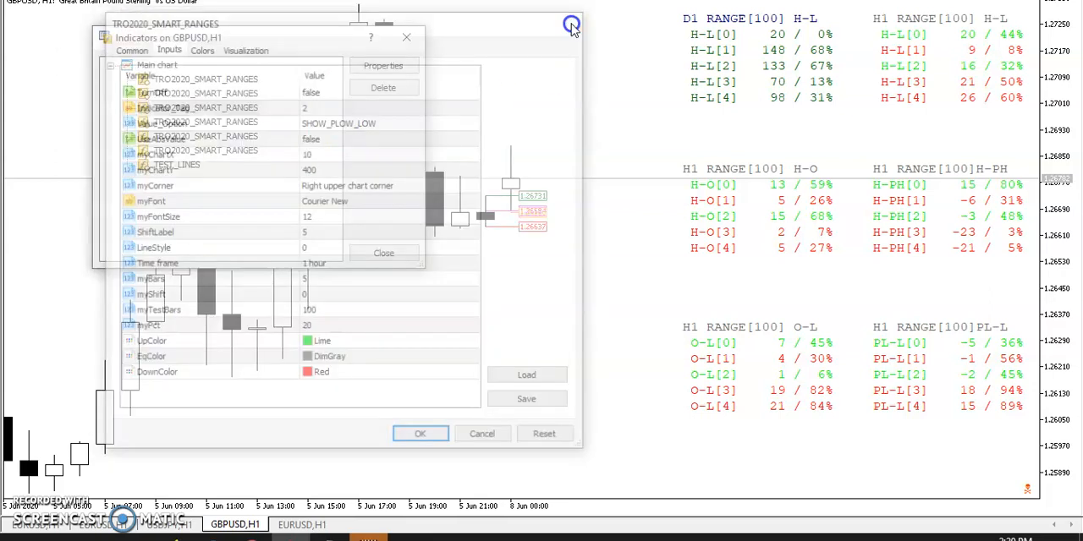
click(420, 433)
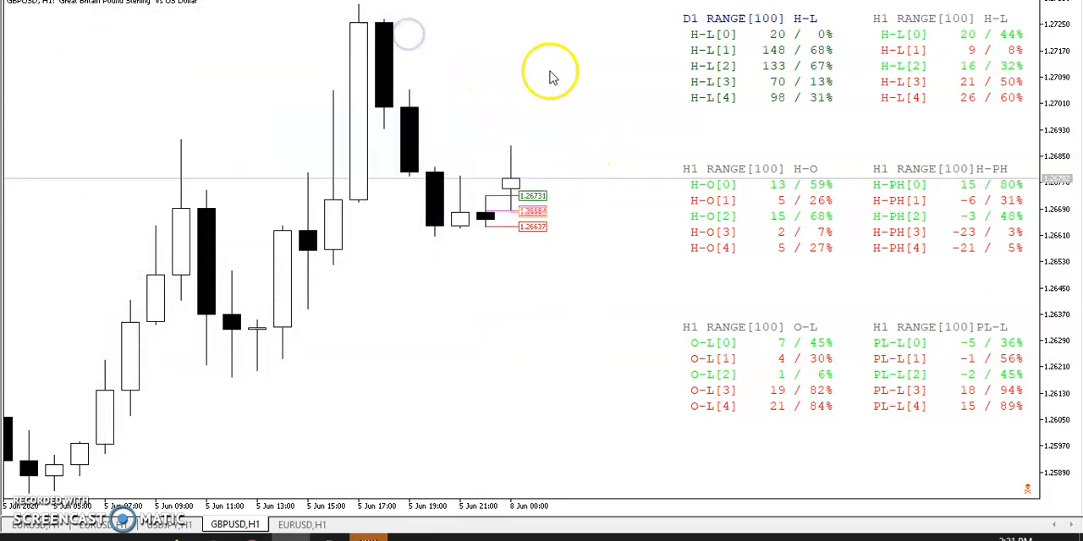
mouse_move(617, 207)
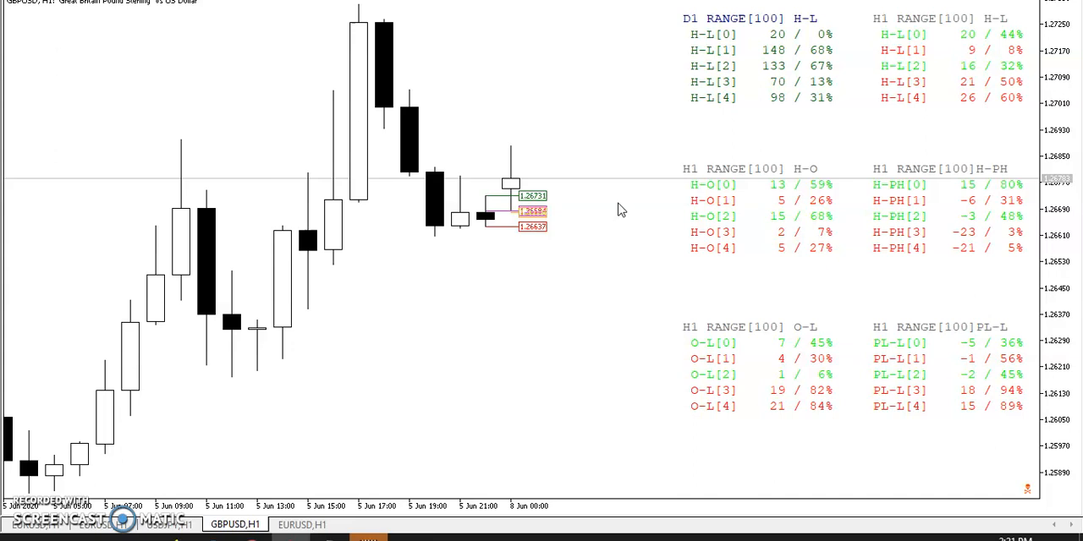
mouse_move(999, 282)
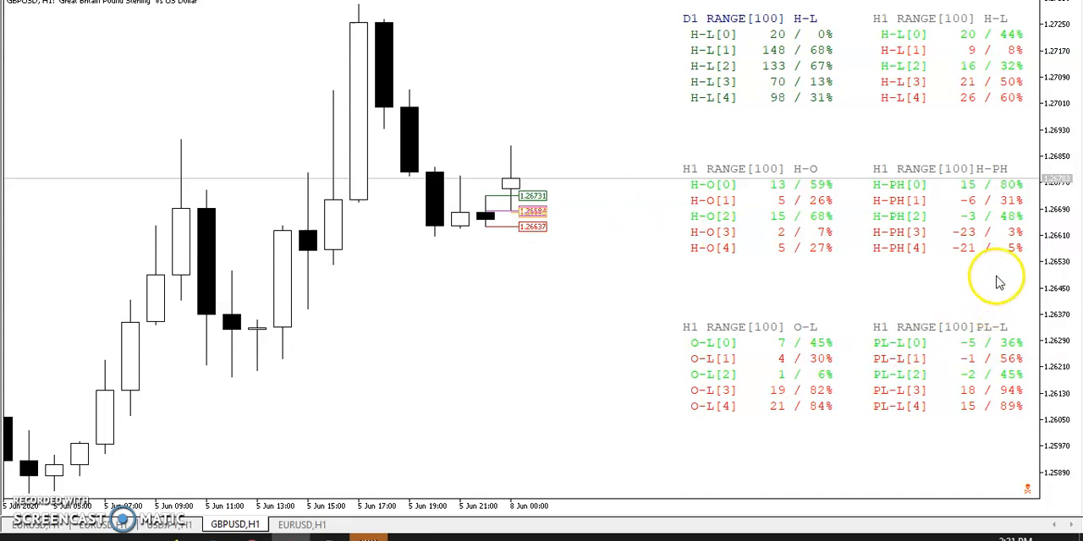
mouse_move(532, 110)
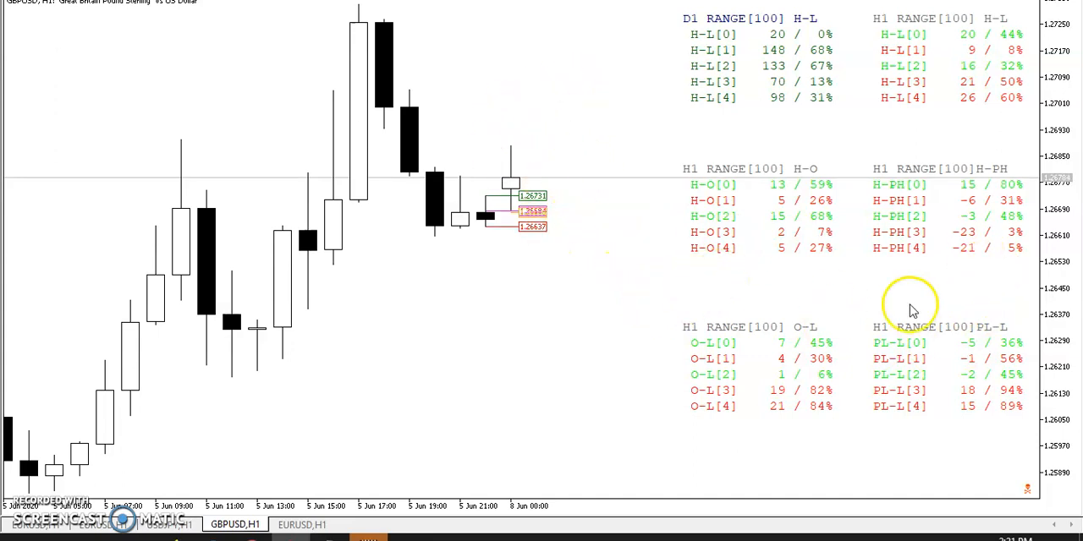
mouse_move(992, 340)
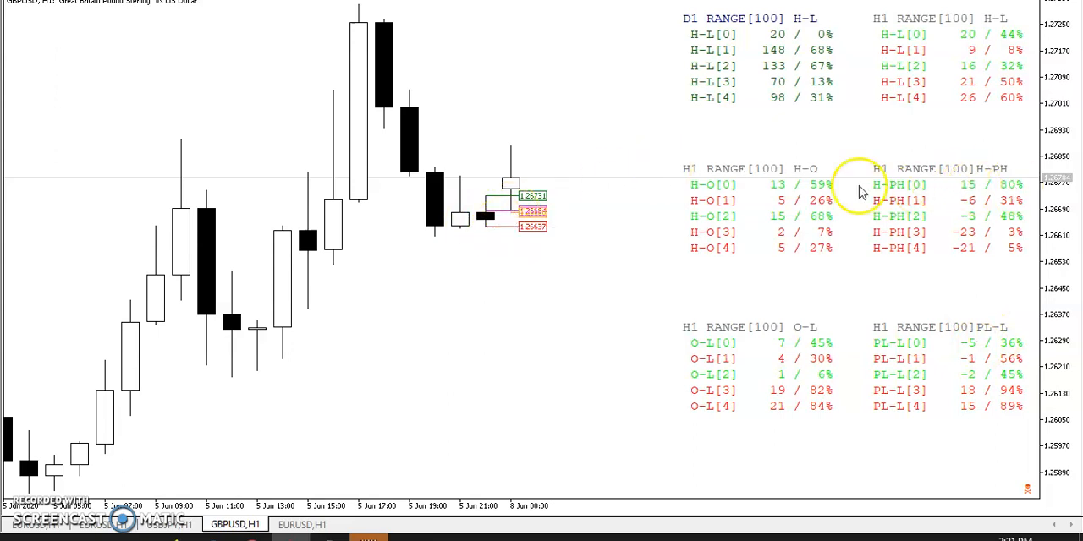
mouse_move(637, 125)
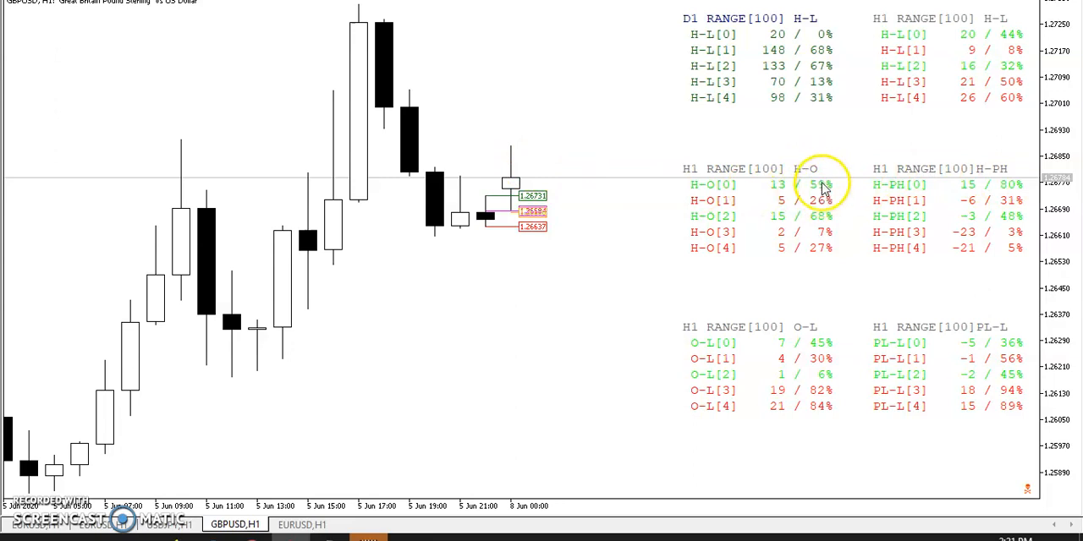
mouse_move(753, 137)
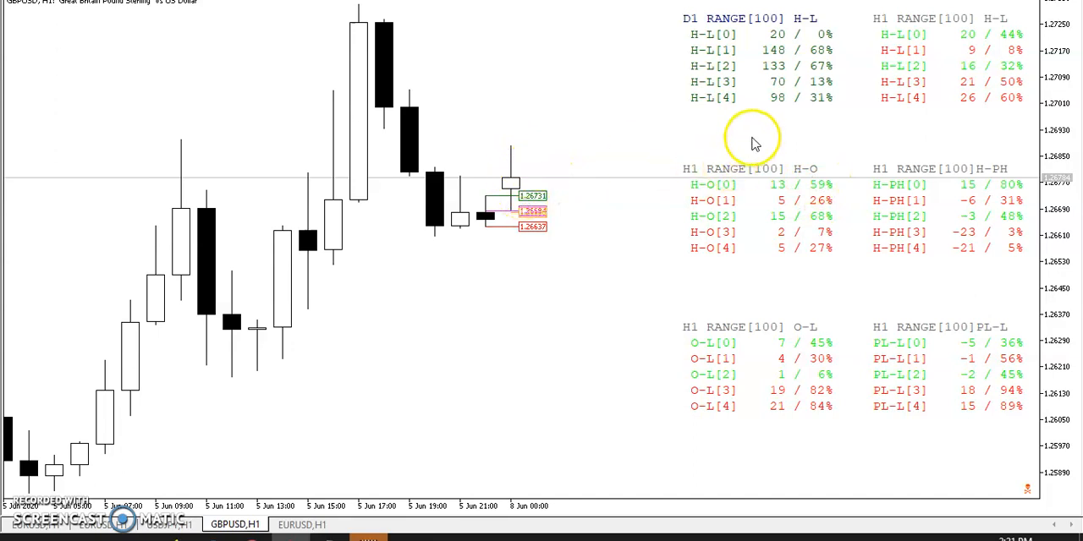
mouse_move(991, 150)
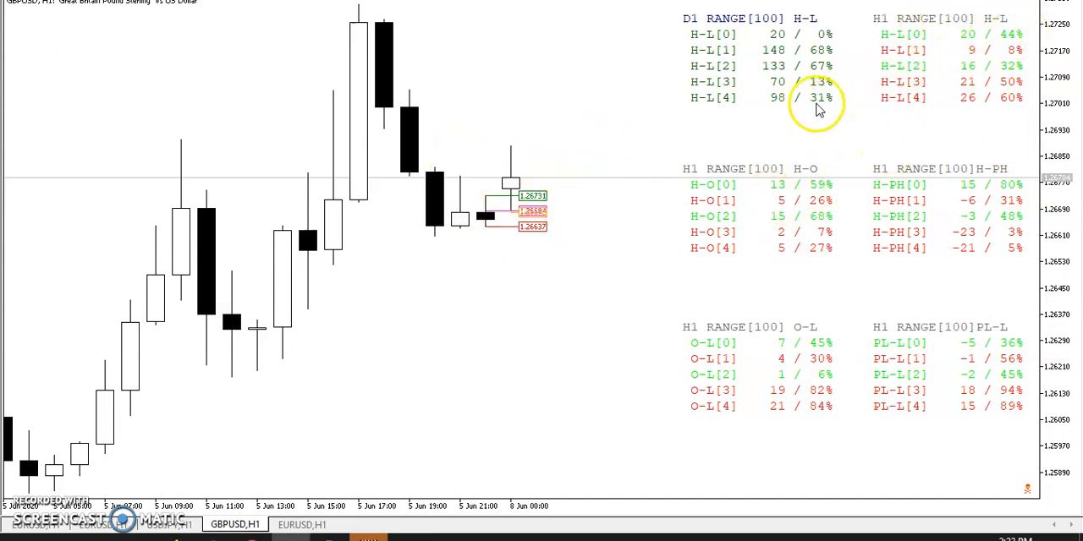
mouse_move(1011, 34)
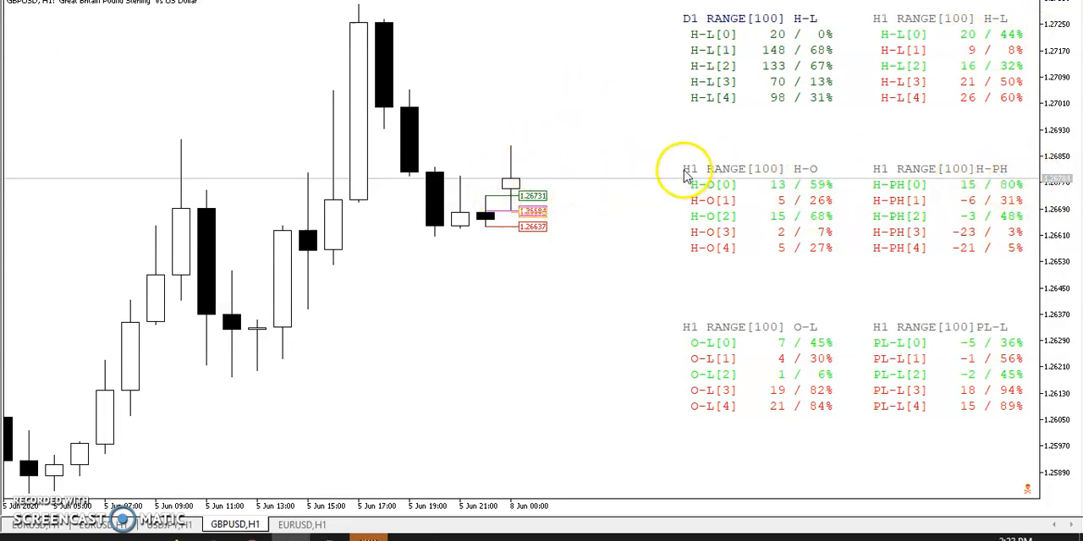
mouse_move(986, 68)
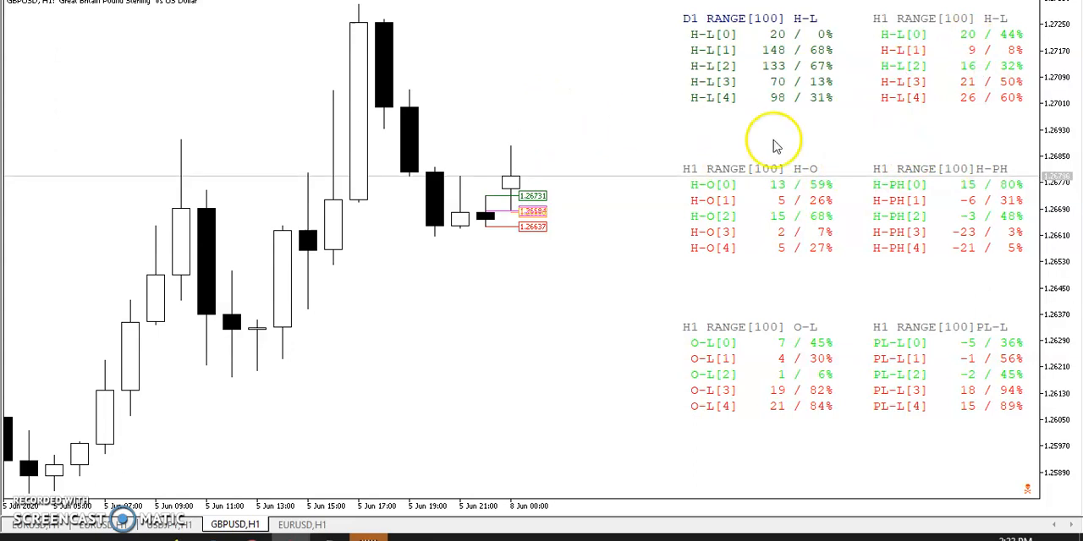
mouse_move(702, 28)
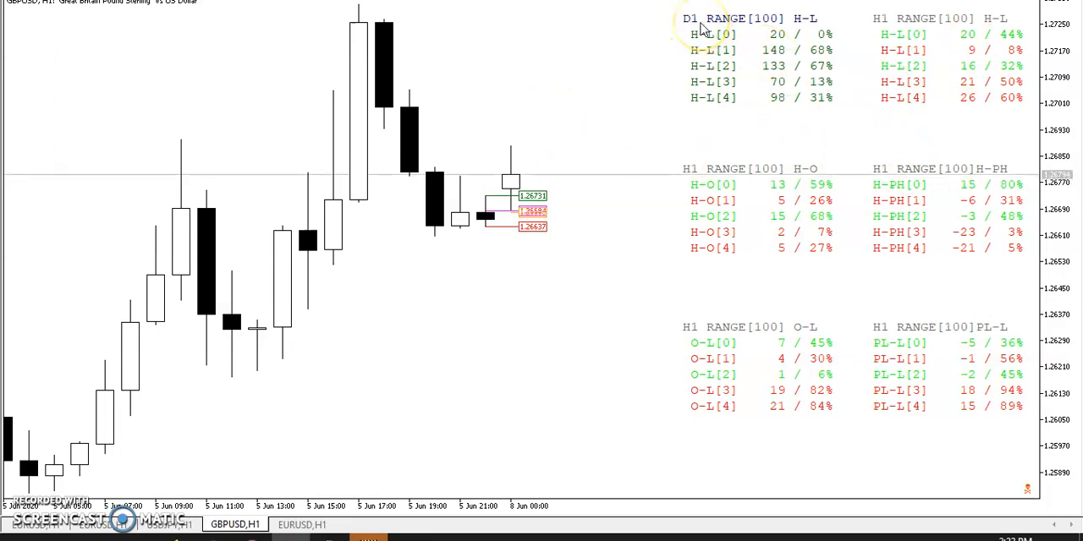
mouse_move(783, 44)
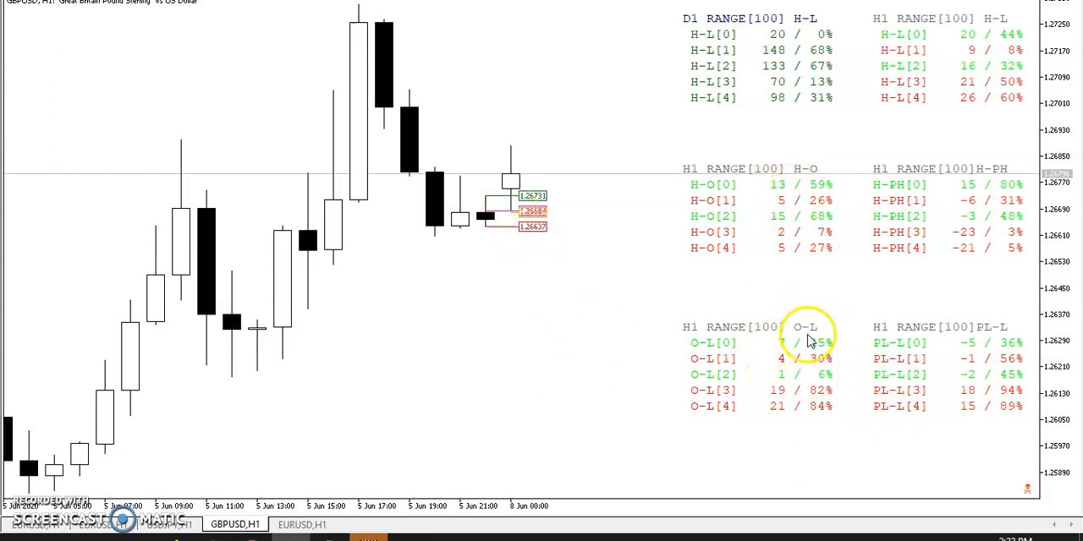
mouse_move(684, 295)
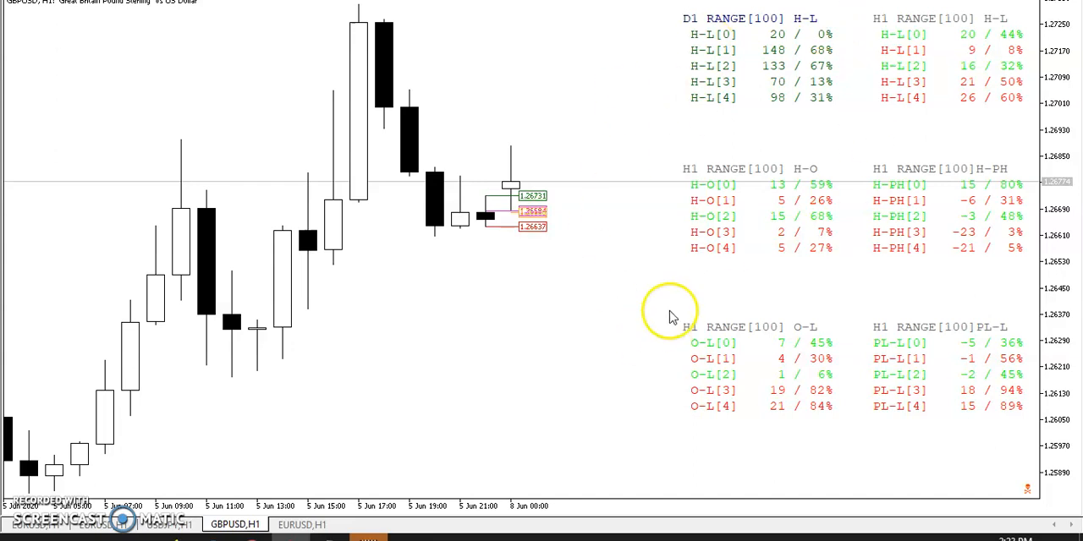
mouse_move(897, 109)
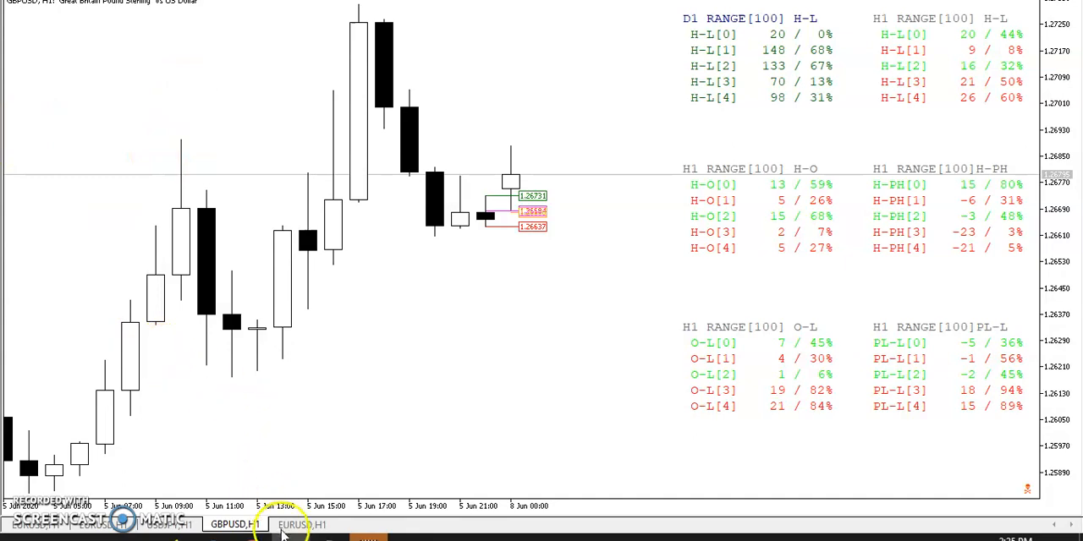
Switch to the EURUSD H1 chart showing the Drain the Banks graphic
click(302, 525)
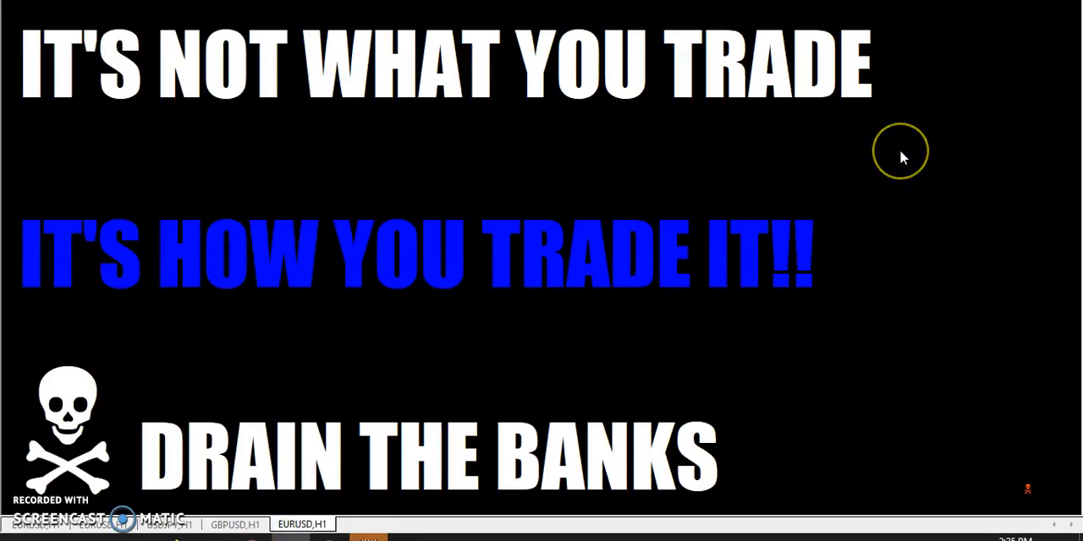